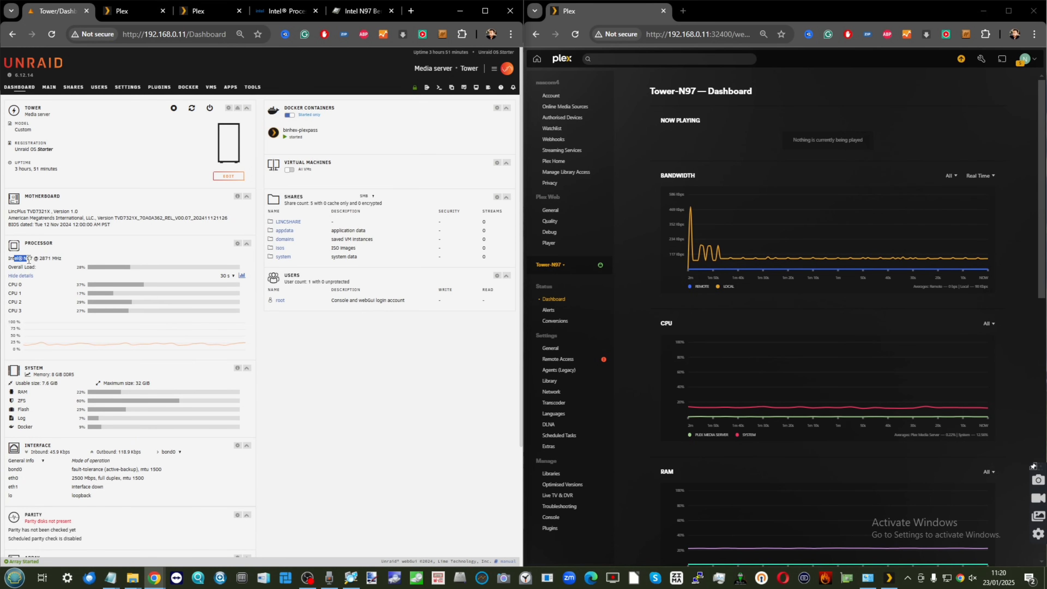
Select the N97 CPU model on the dashboard and review its Intel ARK specs: 4 cores, 3.60 GHz, 12 W TDP
{"action": "double_click", "coordinate": [36, 259]}
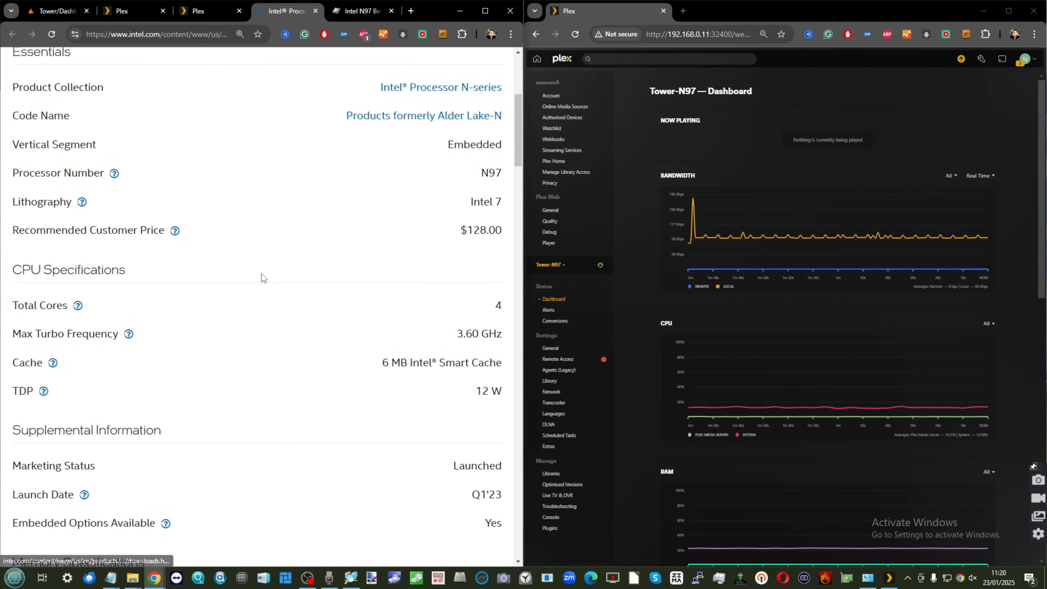
{"action": "scroll", "scroll_direction": "down", "scroll_amount": 3}
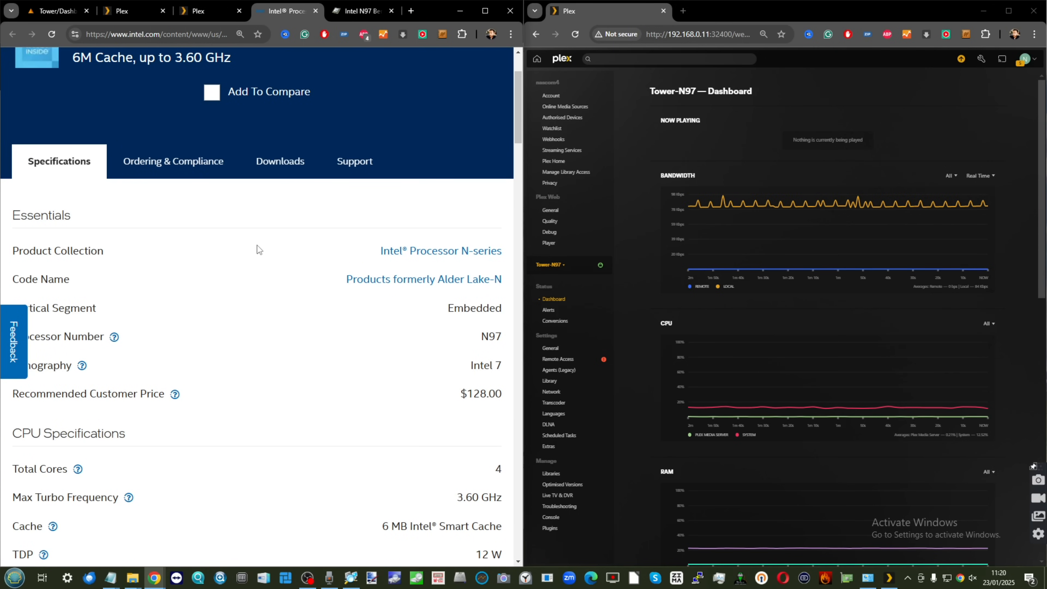
{"action": "mouse_move", "coordinate": [440, 250]}
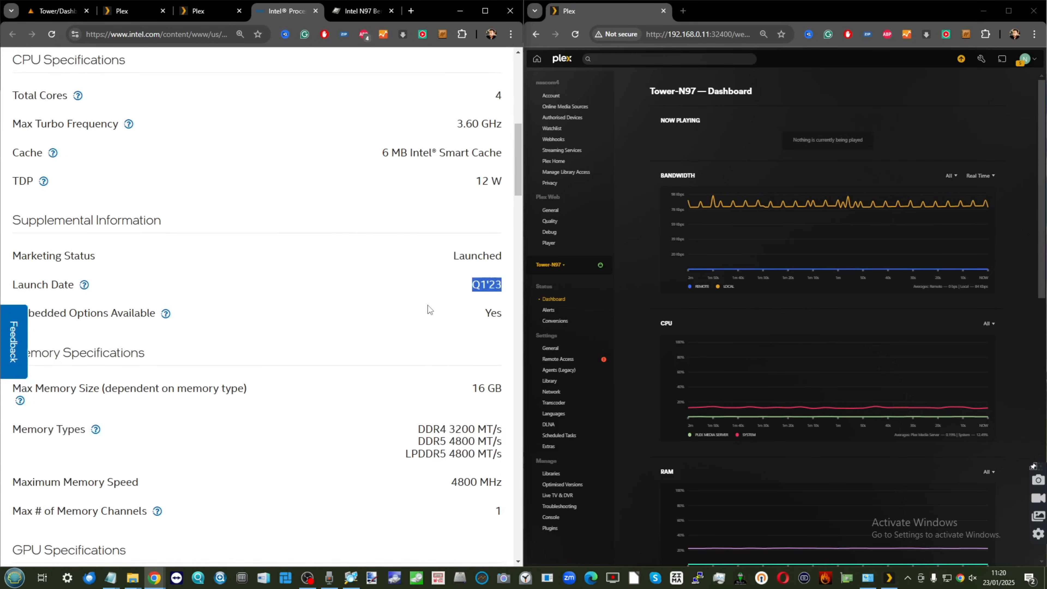
{"action": "scroll", "scroll_direction": "down", "scroll_amount": 3}
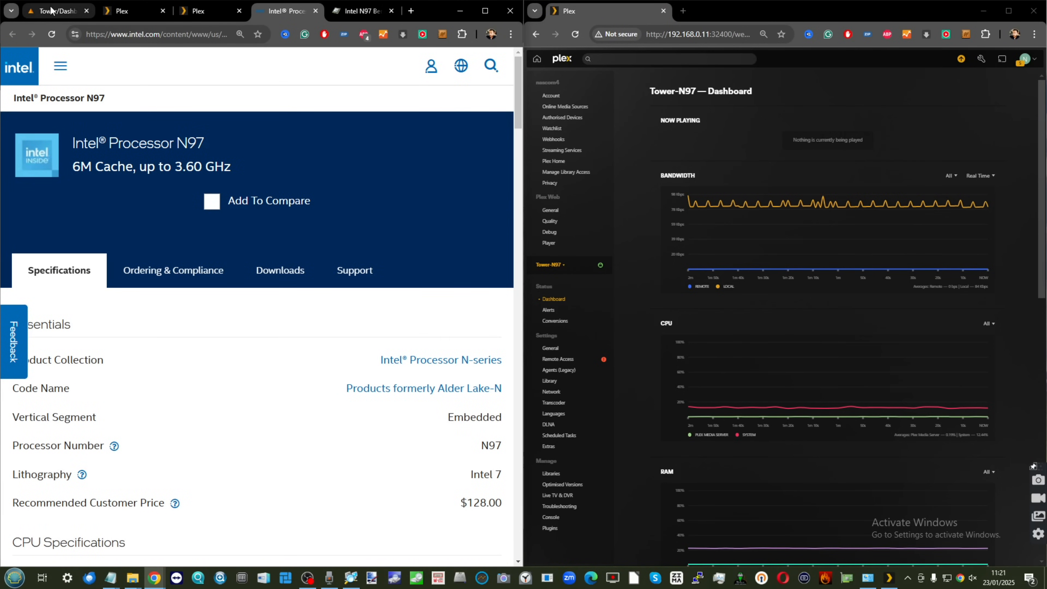
From the Unraid dashboard, go to the Docker page and launch the binhex-plexpass container's WebUI
{"action": "left_click", "coordinate": [56, 11]}
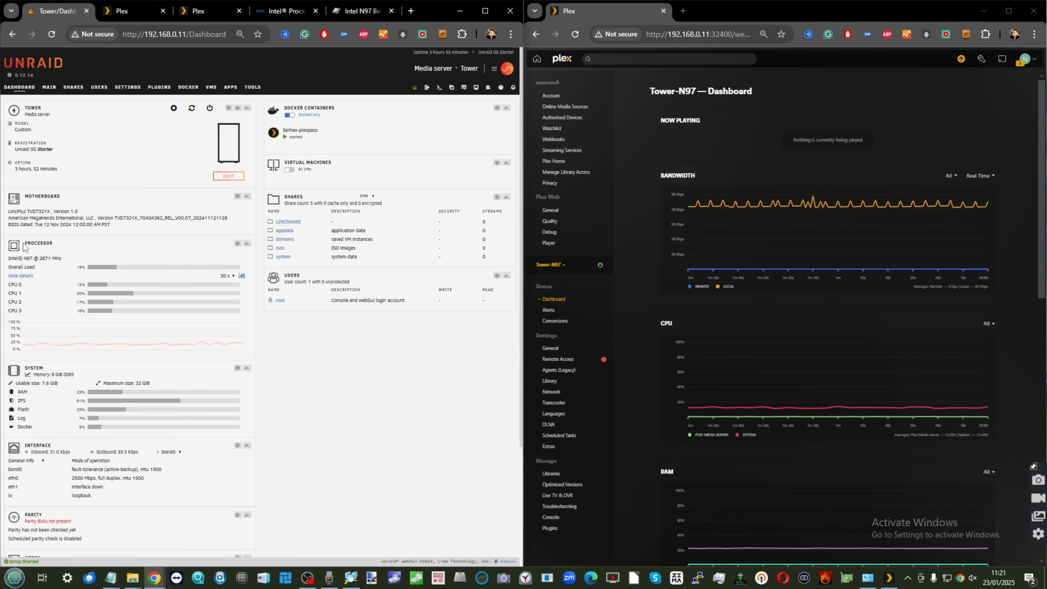
{"action": "scroll", "scroll_direction": "down", "scroll_amount": 3}
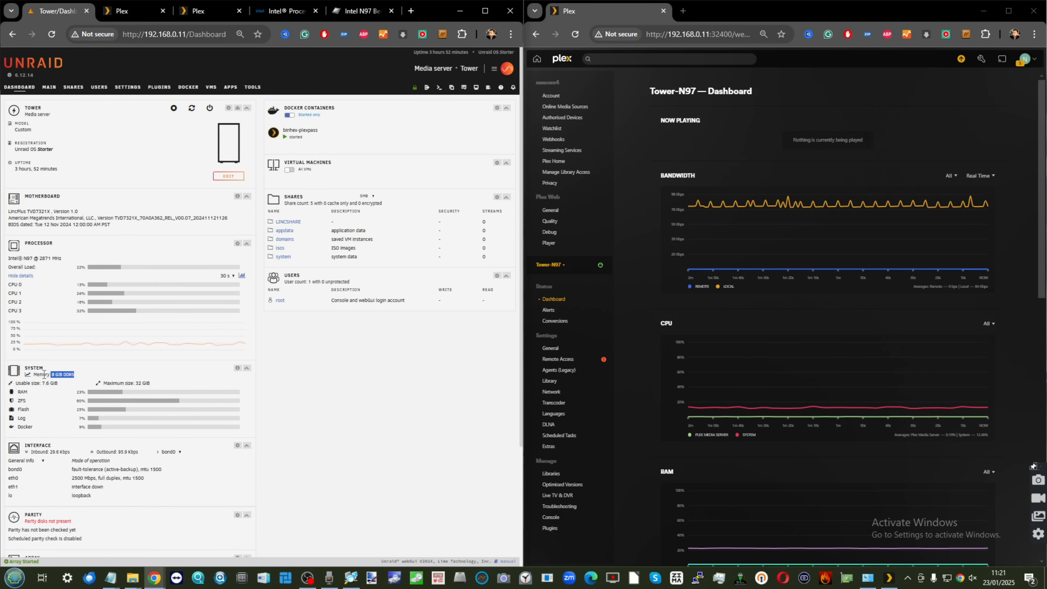
{"action": "mouse_move", "coordinate": [247, 170]}
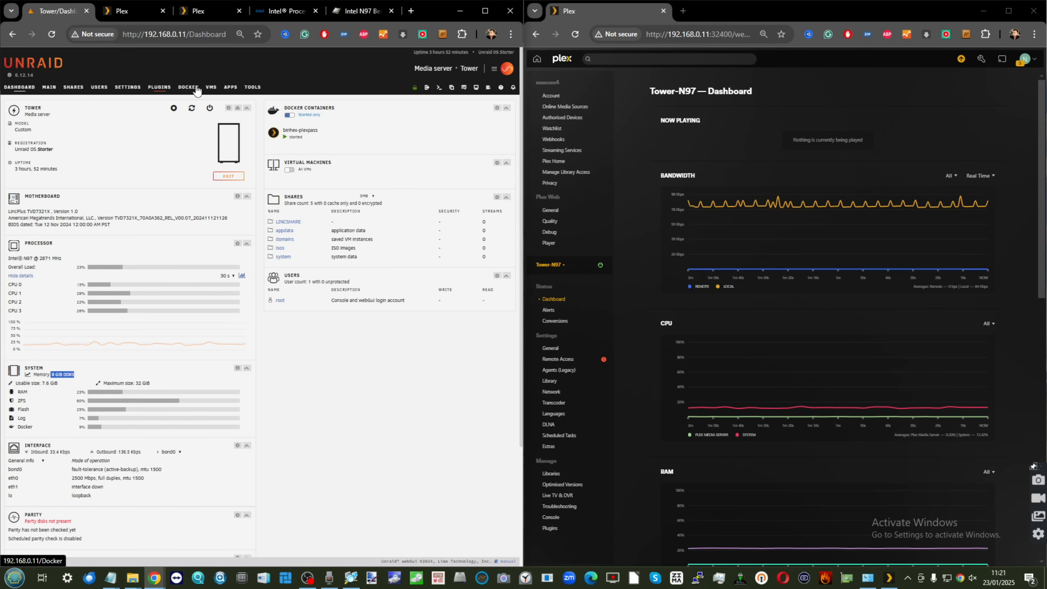
{"action": "left_click", "coordinate": [187, 86]}
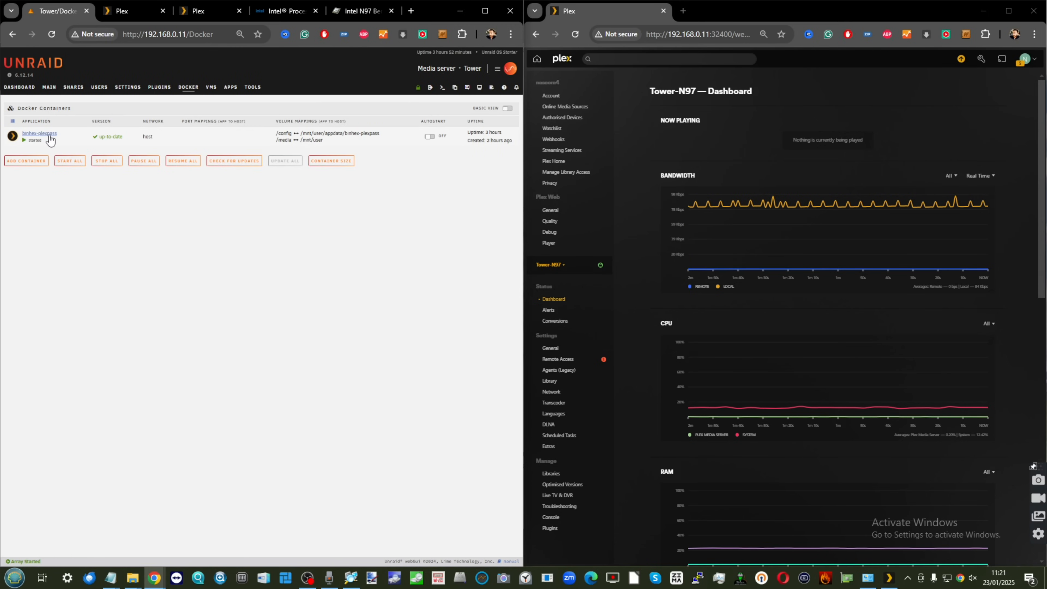
{"action": "left_click", "coordinate": [124, 11]}
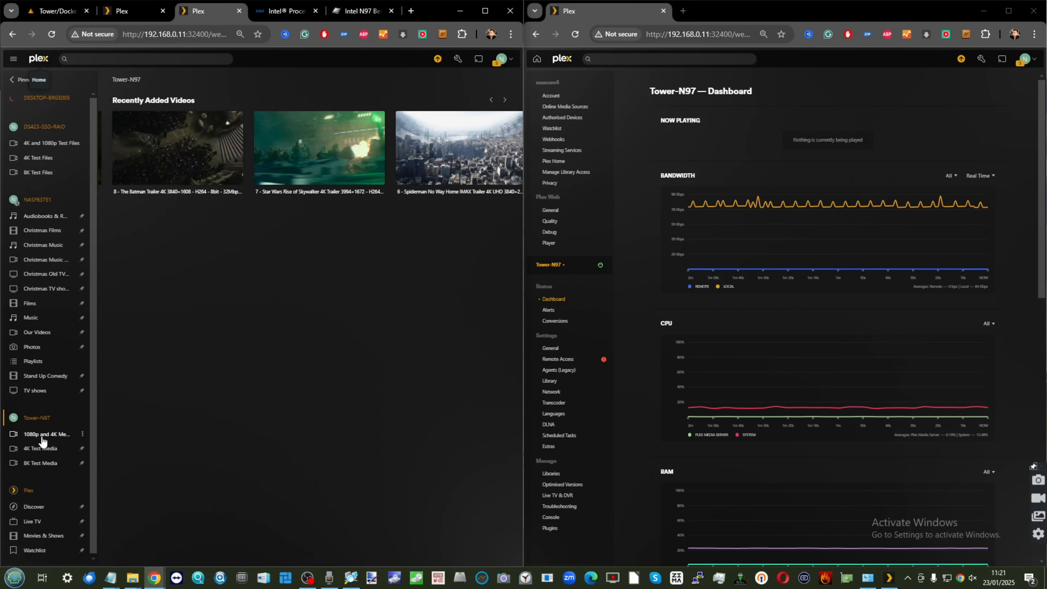
Browse the 8K Test Media then 1080p and 4K Media libraries and view the dashboard CPU and RAM graphs
{"action": "left_click", "coordinate": [40, 463]}
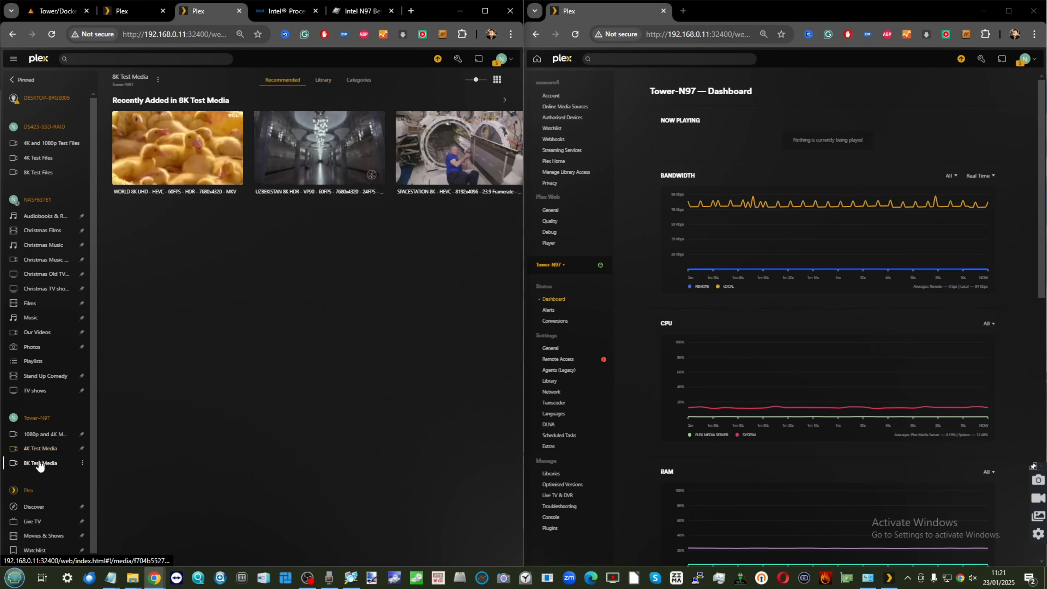
{"action": "left_click", "coordinate": [43, 434]}
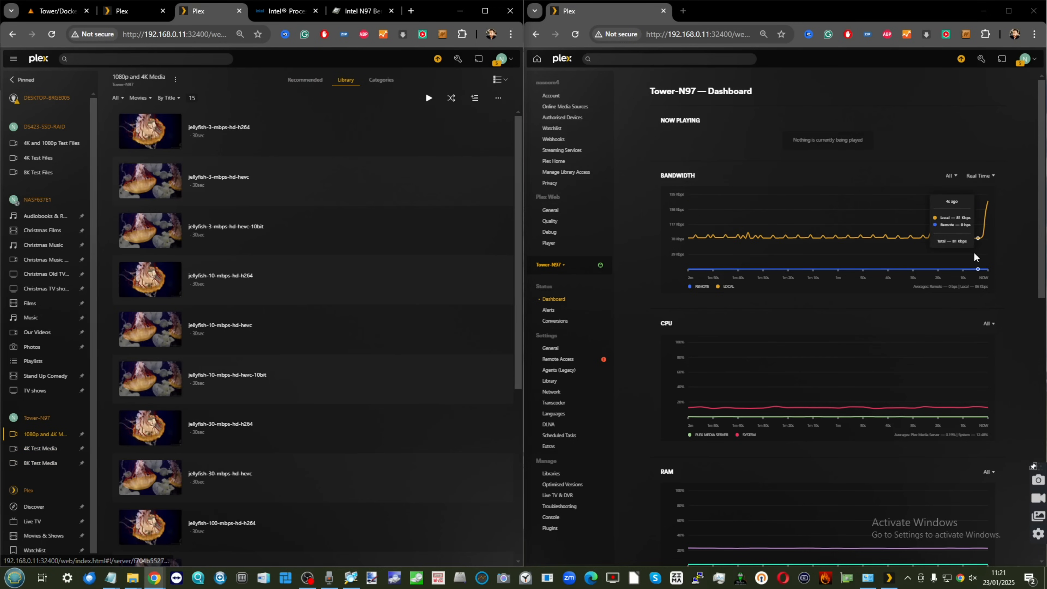
{"action": "mouse_move", "coordinate": [652, 125]}
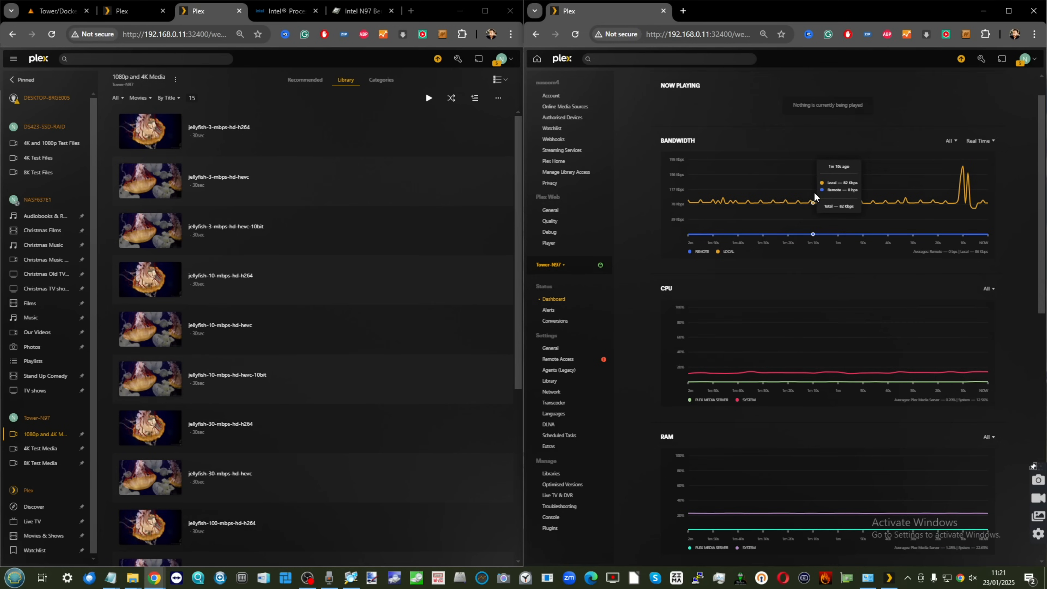
{"action": "scroll", "scroll_direction": "down", "scroll_amount": 3}
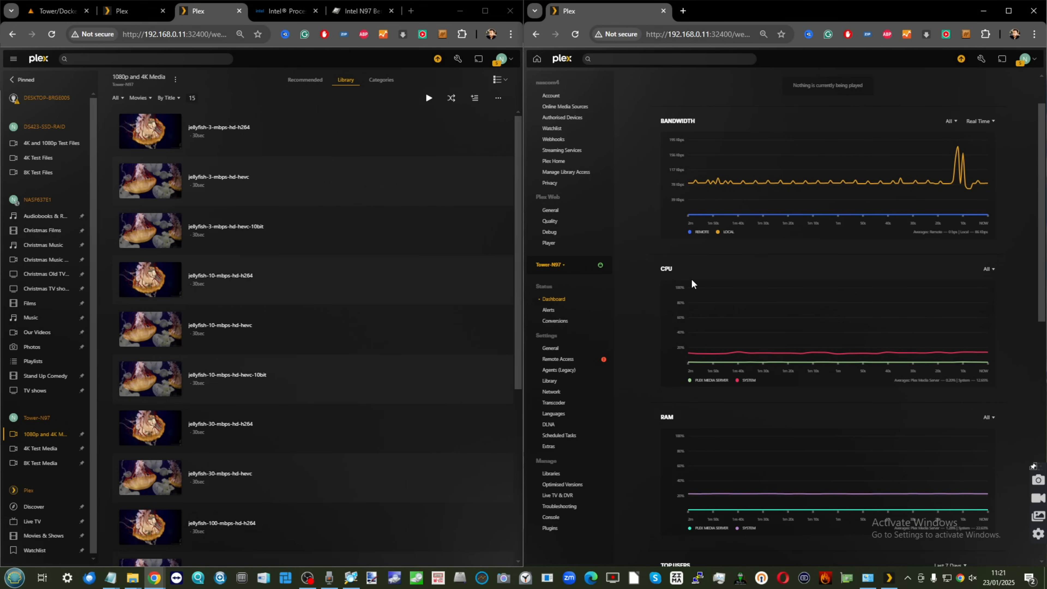
{"action": "scroll", "scroll_direction": "down", "scroll_amount": 3}
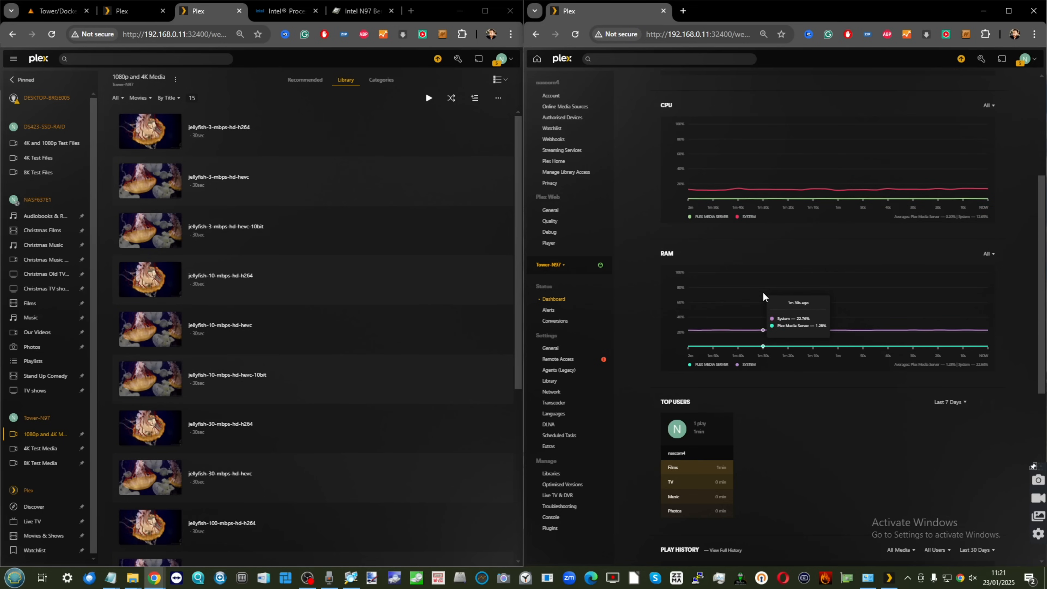
{"action": "mouse_move", "coordinate": [582, 401]}
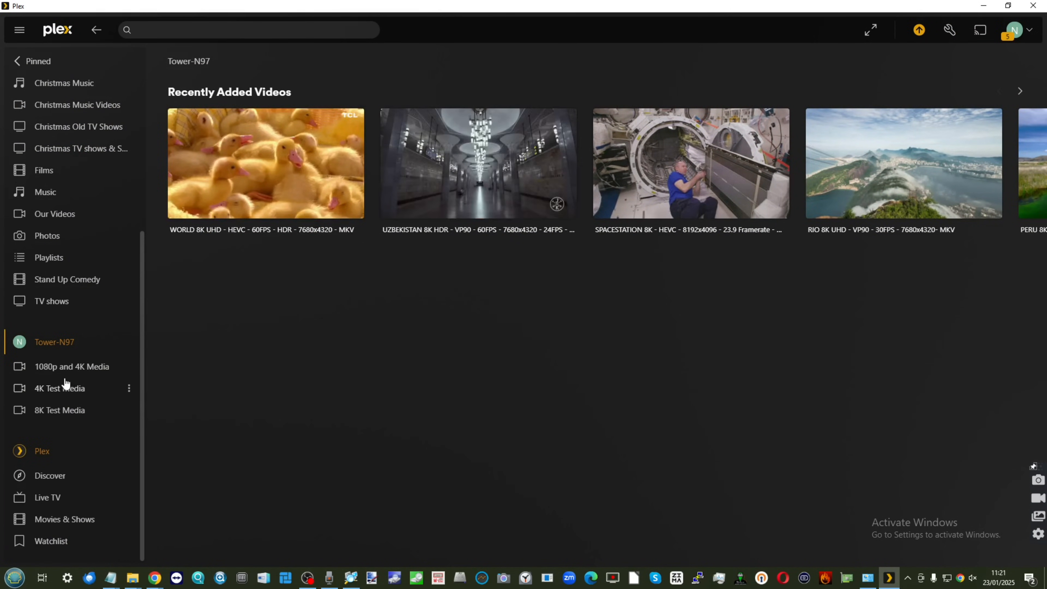
{"action": "left_click", "coordinate": [60, 410]}
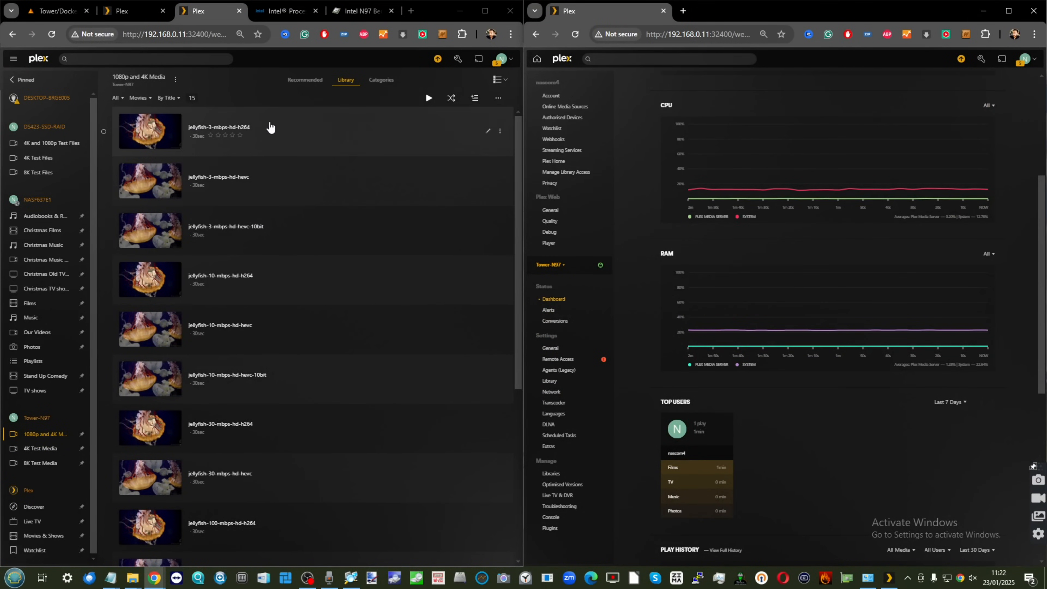
{"action": "mouse_move", "coordinate": [280, 176]}
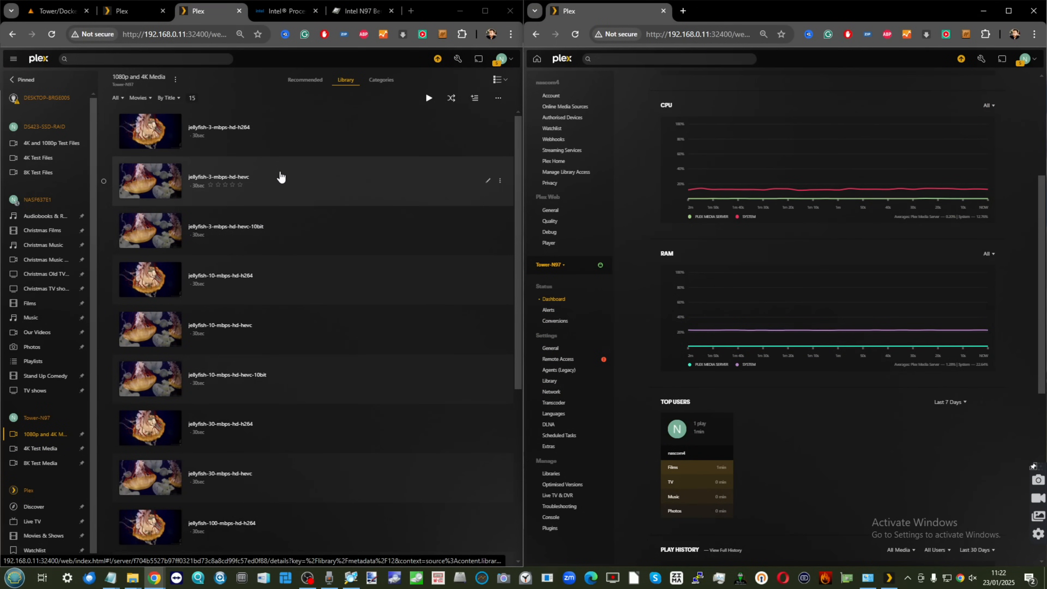
{"action": "mouse_move", "coordinate": [353, 447]}
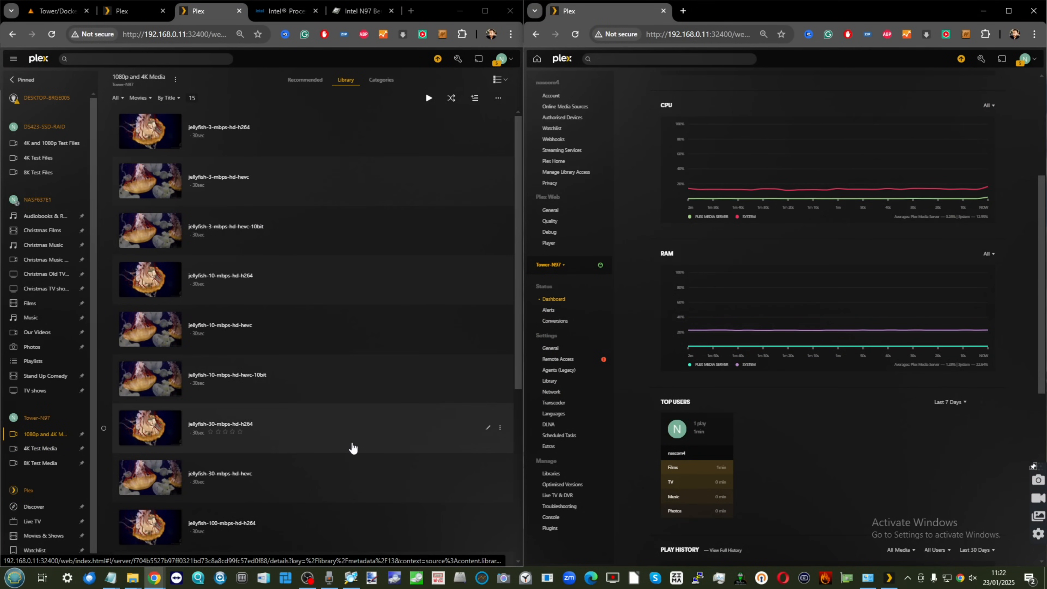
{"action": "mouse_move", "coordinate": [337, 386]}
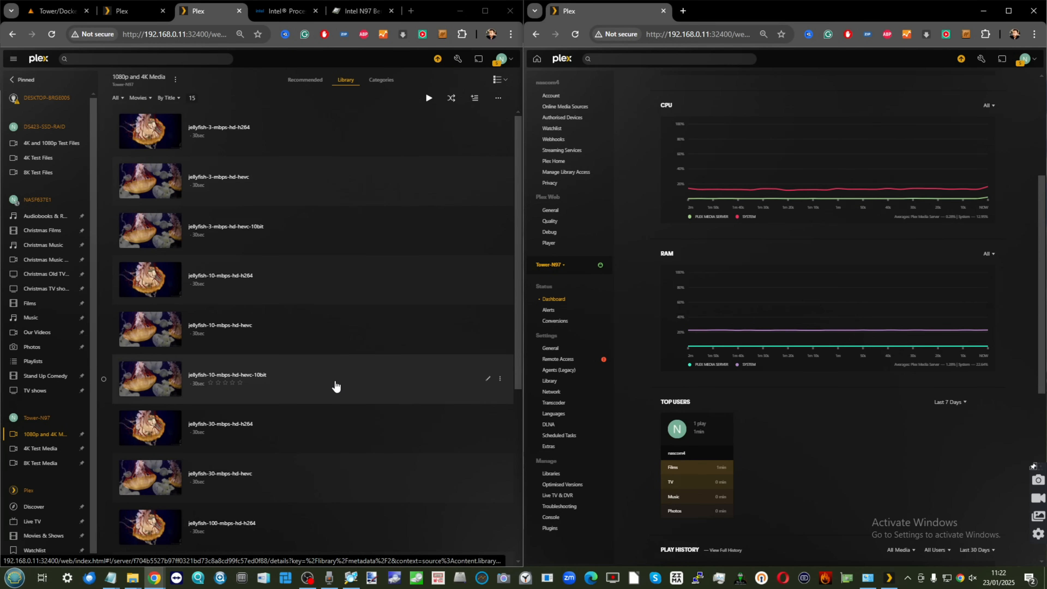
{"action": "mouse_move", "coordinate": [359, 315]}
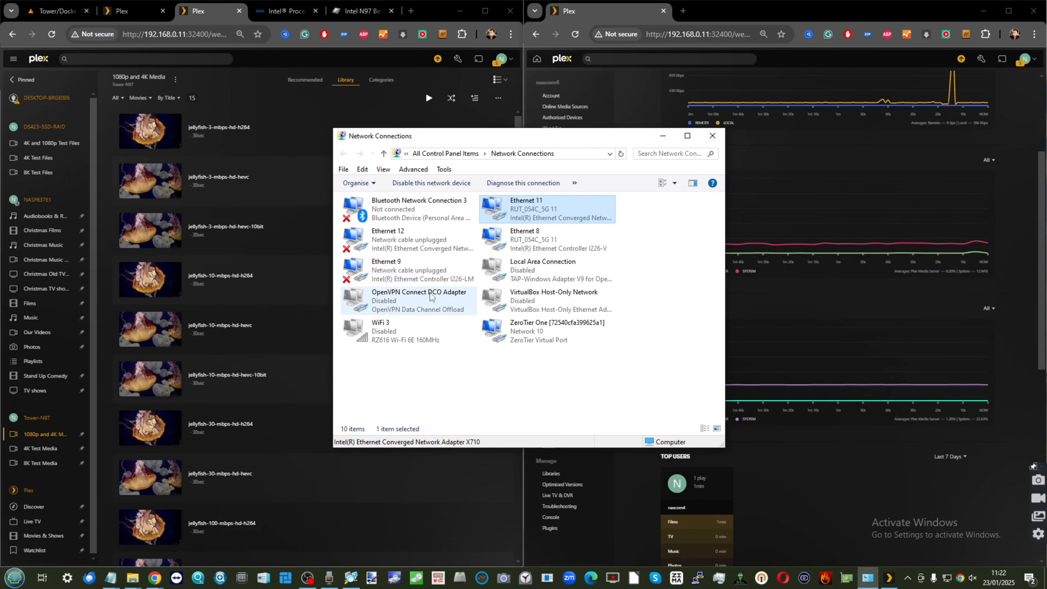
Check the status of Ethernet 11 and Ethernet 8, both on RUT_054C_5G 11
{"action": "right_click", "coordinate": [546, 209]}
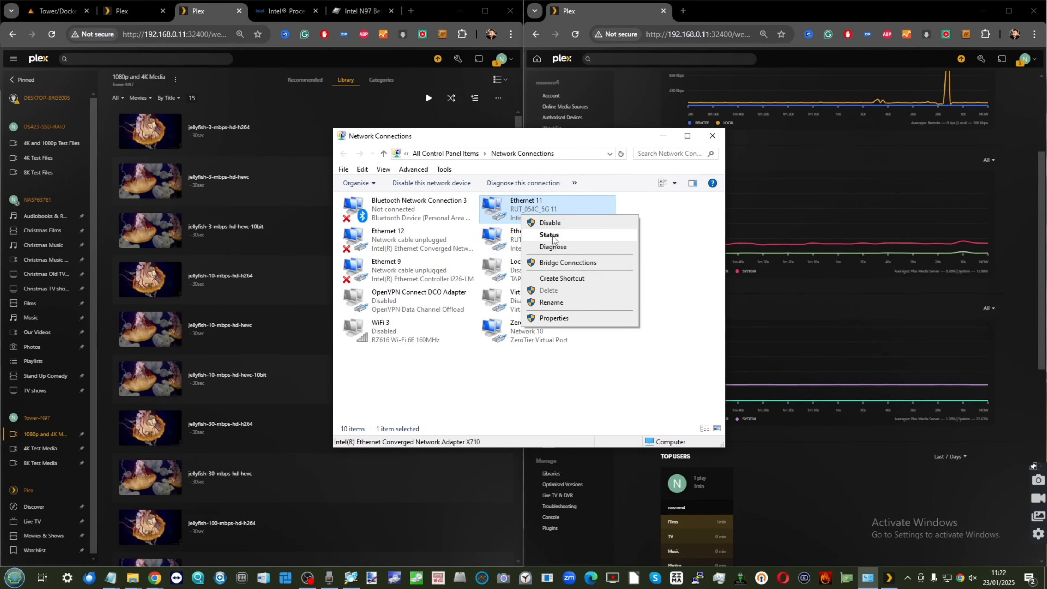
{"action": "left_click", "coordinate": [549, 235]}
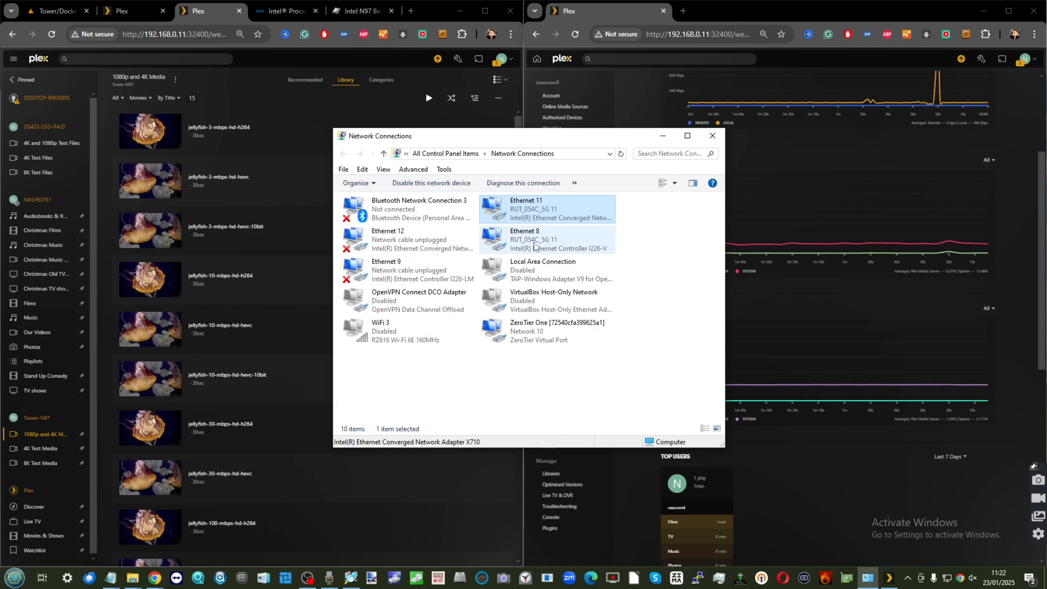
{"action": "double_click", "coordinate": [525, 239]}
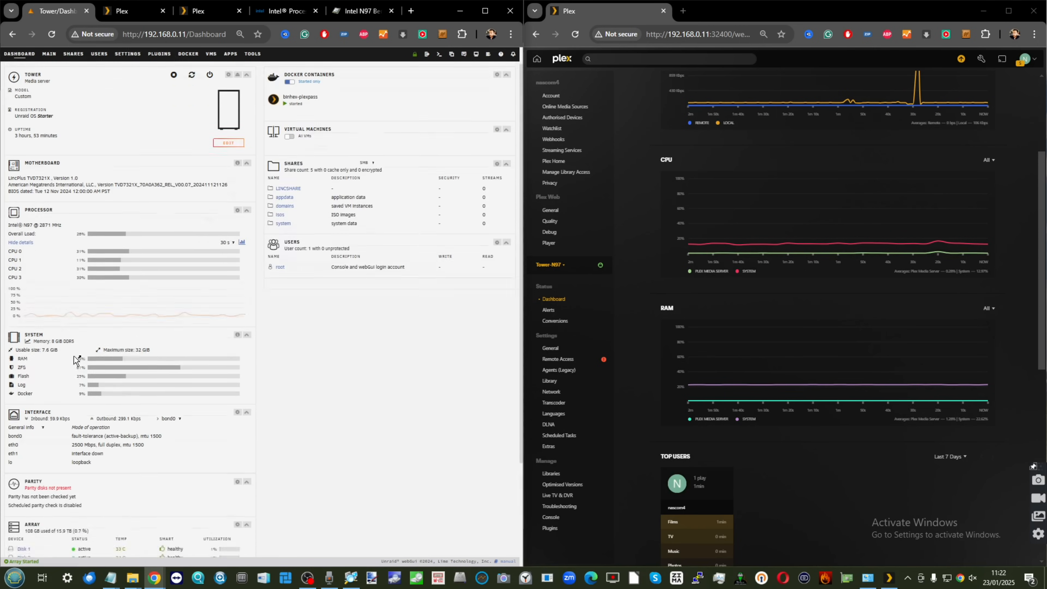
Scroll through the Unraid dashboard stats including bond0 active-backup and eth0 2500 Mbps
{"action": "scroll", "scroll_direction": "down", "scroll_amount": 3}
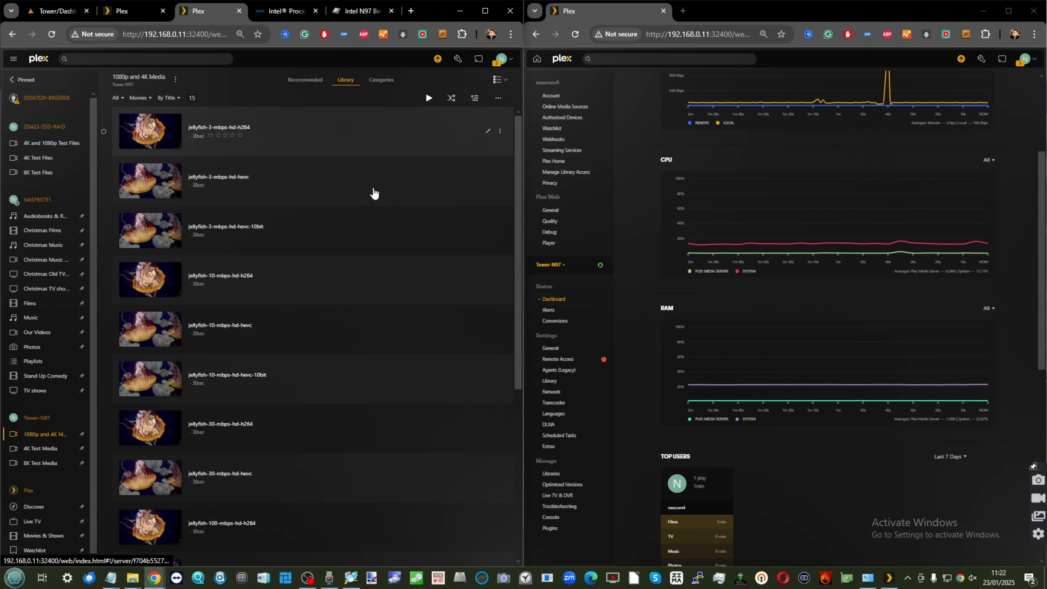
{"action": "mouse_move", "coordinate": [327, 107]}
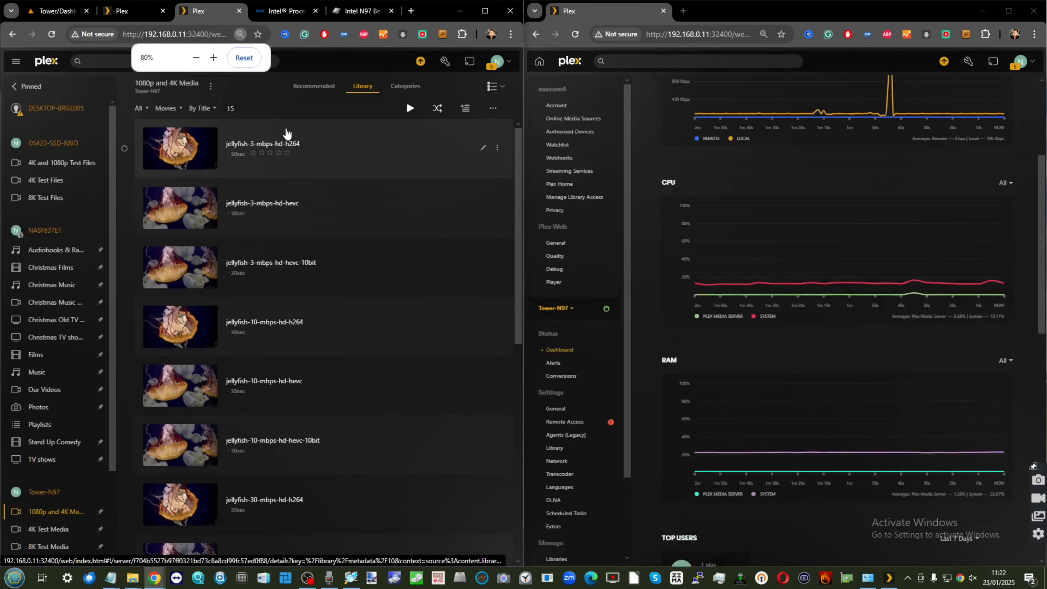
Start playing the jellyfish-3-mbps-hd-h264 test clip from the 1080p and 4K Media library
{"action": "left_click", "coordinate": [259, 150]}
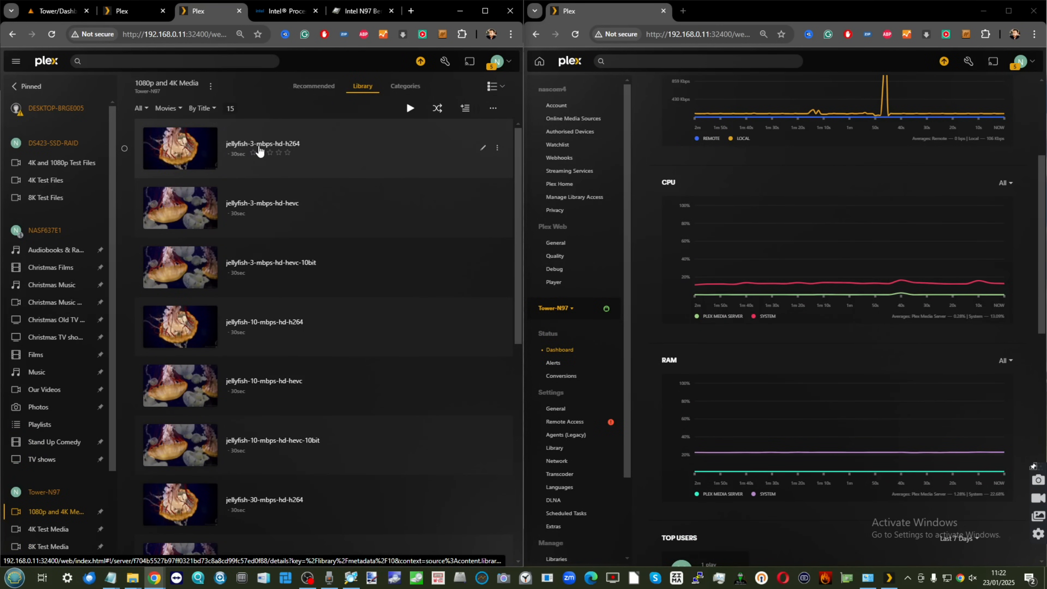
{"action": "mouse_move", "coordinate": [300, 152]}
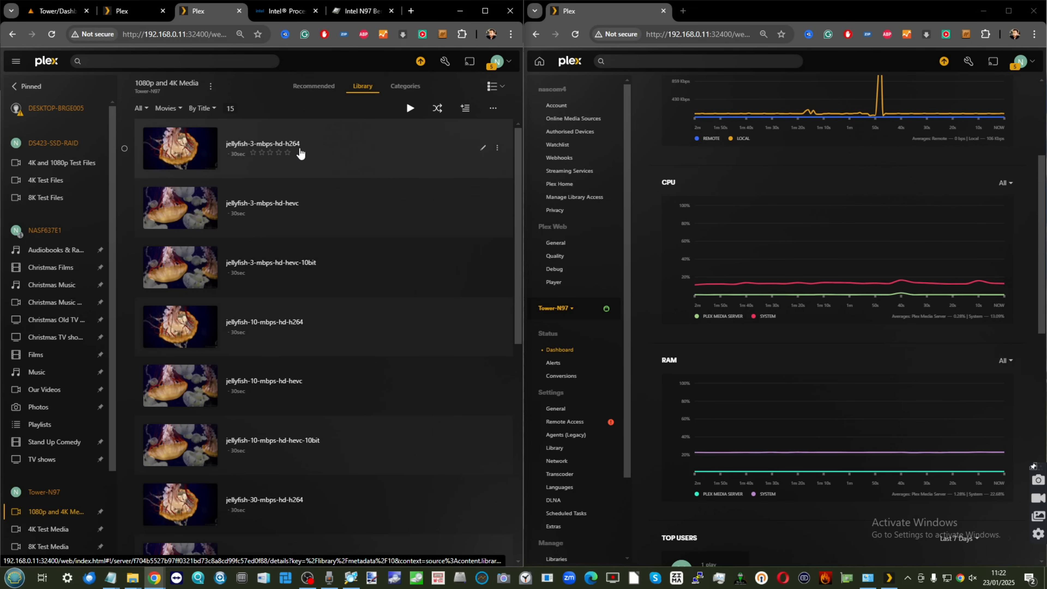
{"action": "mouse_move", "coordinate": [292, 164]}
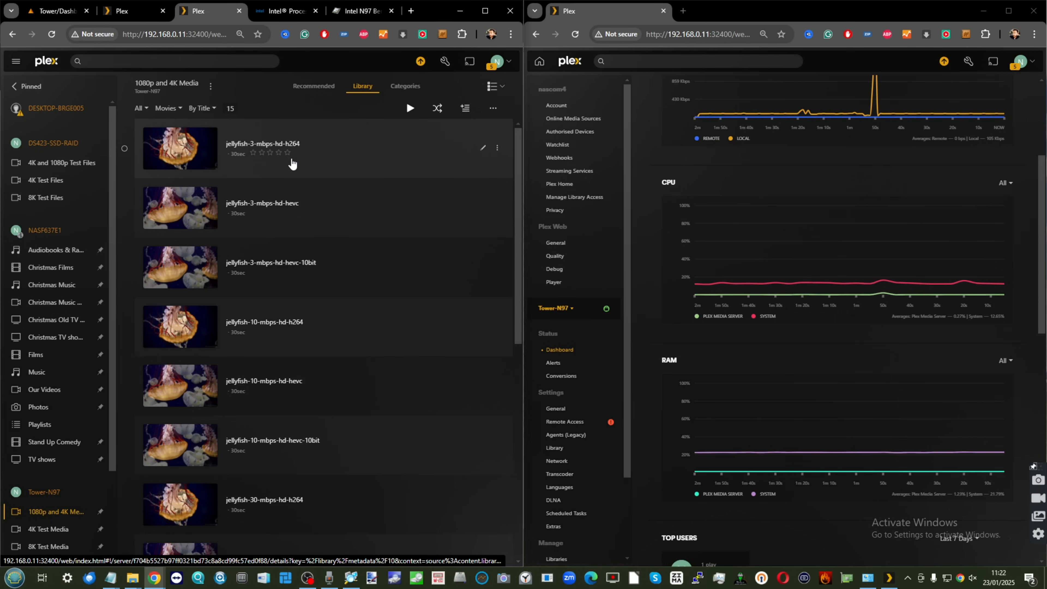
{"action": "mouse_move", "coordinate": [304, 142]}
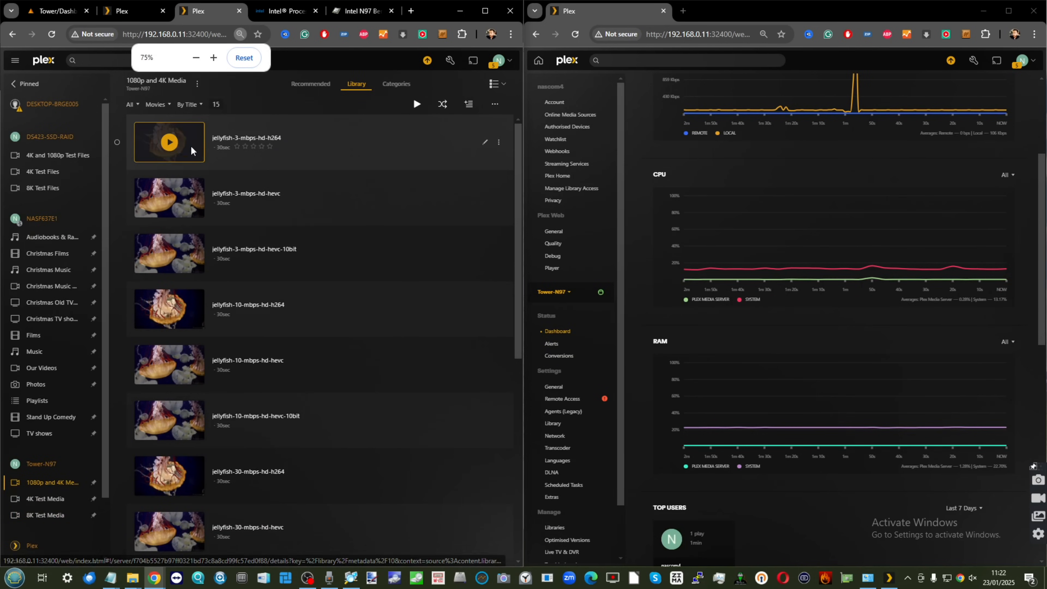
{"action": "left_click", "coordinate": [169, 142]}
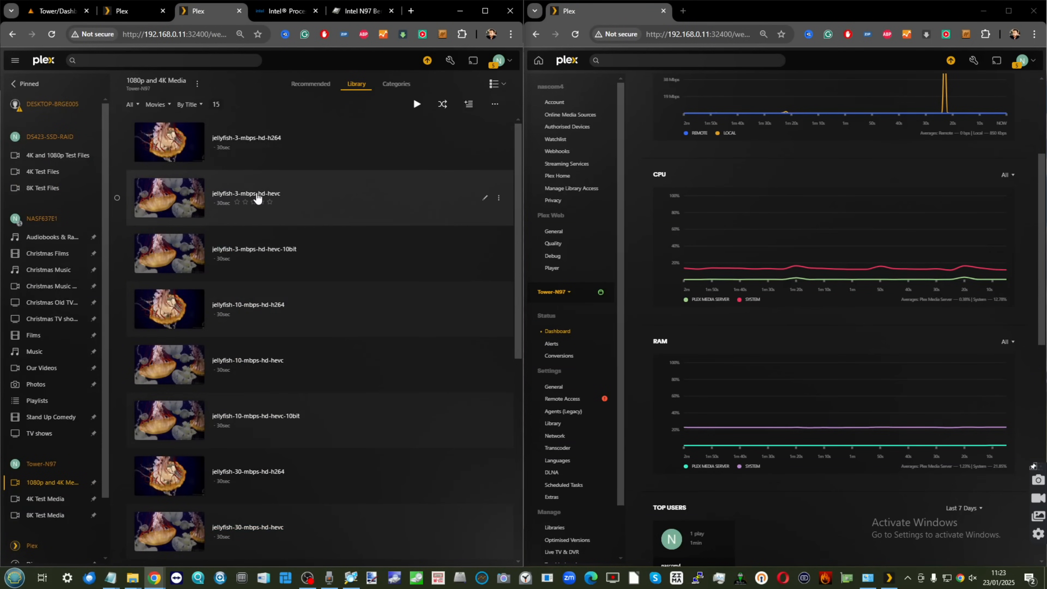
Scroll the library list down to jellyfish-3-mbps-hd-hevc through jellyfish-100-mbps-hd-h264
{"action": "scroll", "scroll_direction": "down", "scroll_amount": 3}
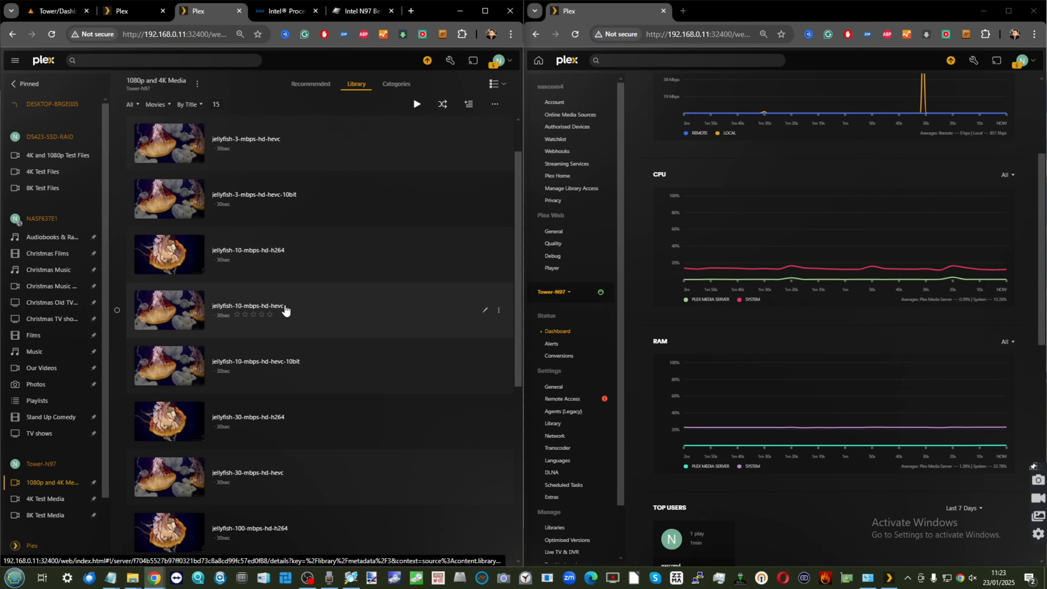
{"action": "mouse_move", "coordinate": [777, 120]}
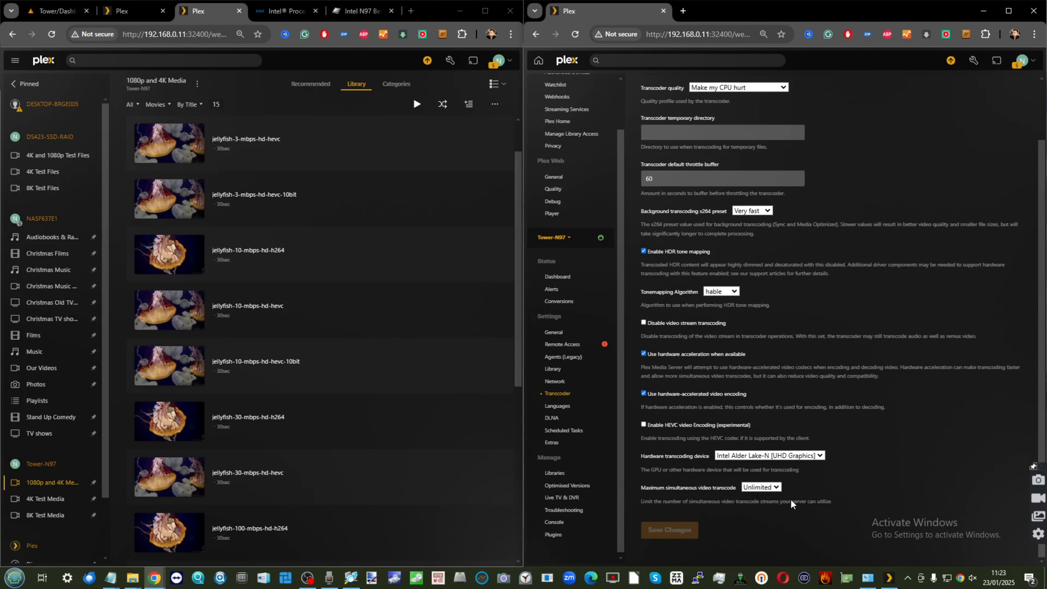
Play jellyfish-100-mbps-hd-h264 and return the right window to the server dashboard graphs
{"action": "left_click", "coordinate": [769, 455]}
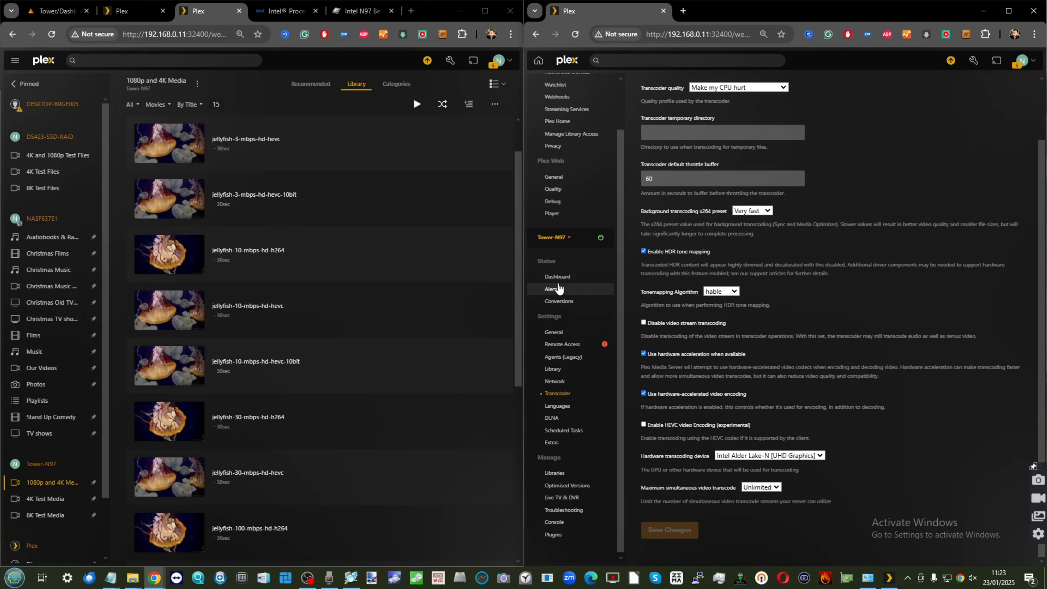
{"action": "left_click", "coordinate": [557, 276]}
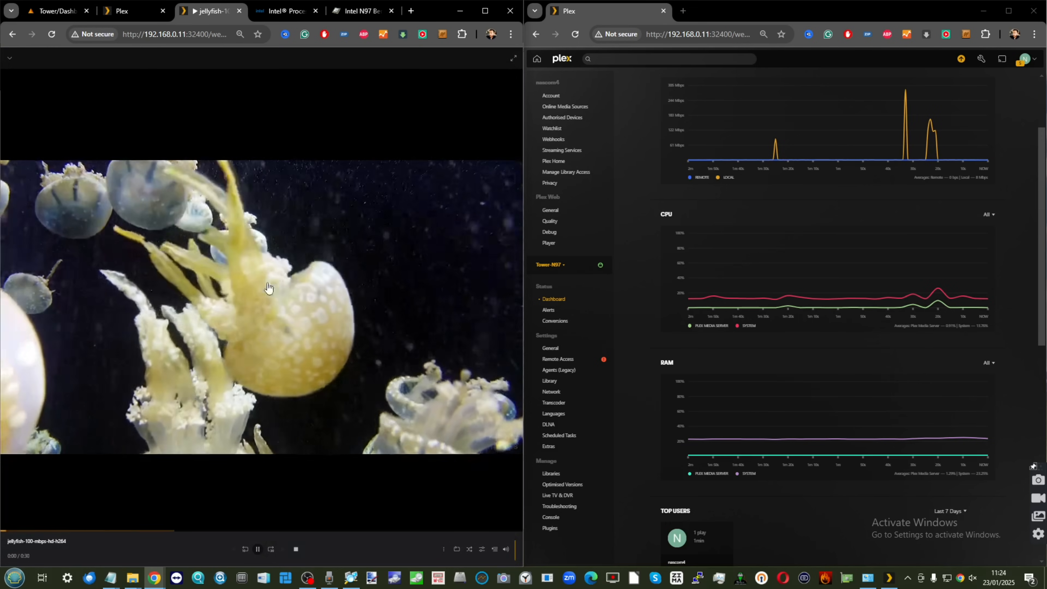
Reveal playback controls confirming Original 99.6 Mbps 1080p direct-stream quality
{"action": "left_click", "coordinate": [482, 549]}
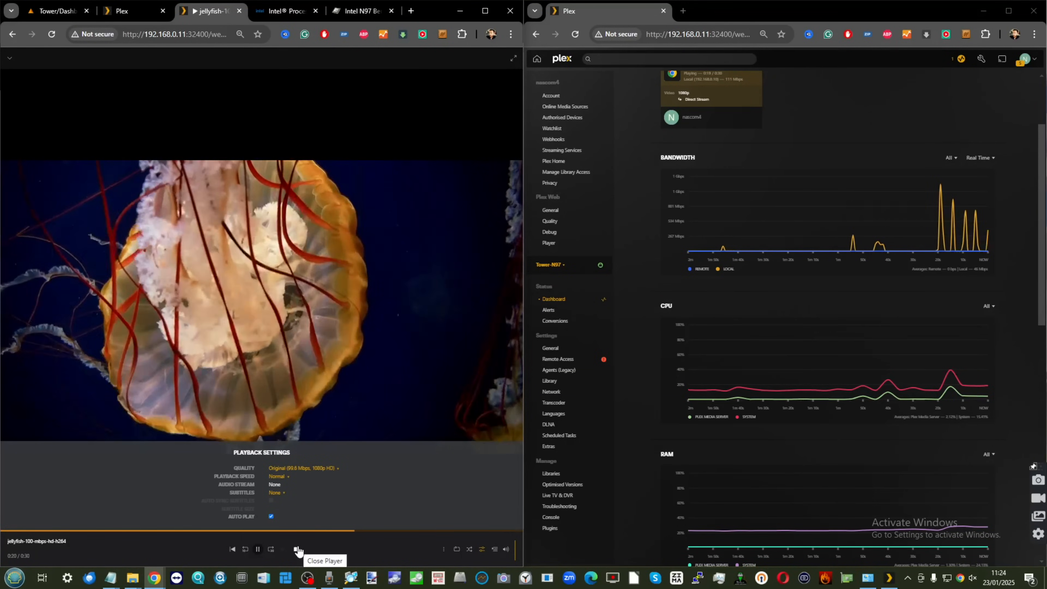
Close the player to return to the library list of jellyfish clips
{"action": "left_click", "coordinate": [298, 549]}
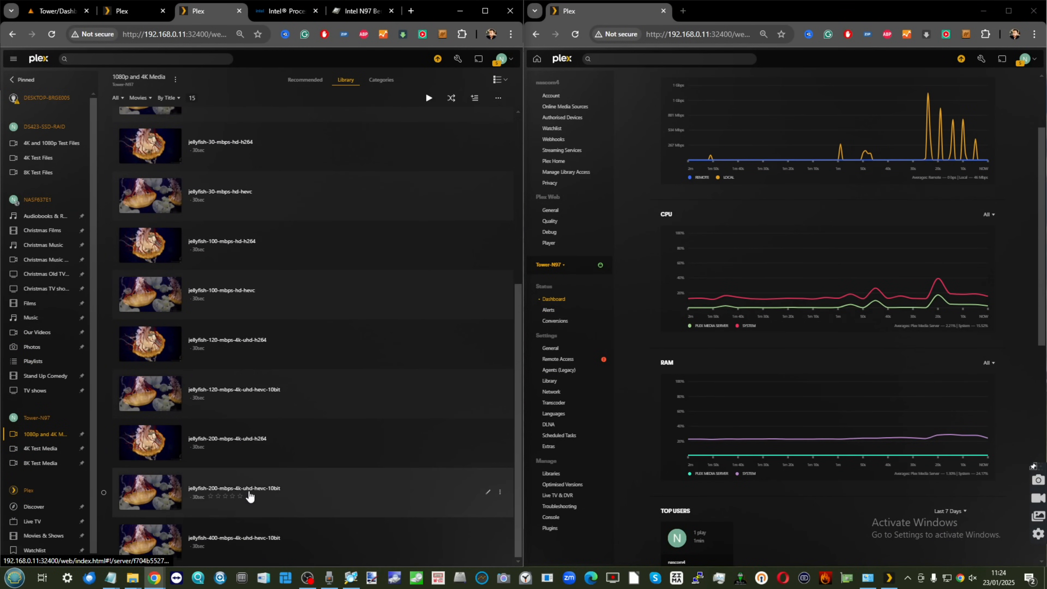
{"action": "mouse_move", "coordinate": [193, 537]}
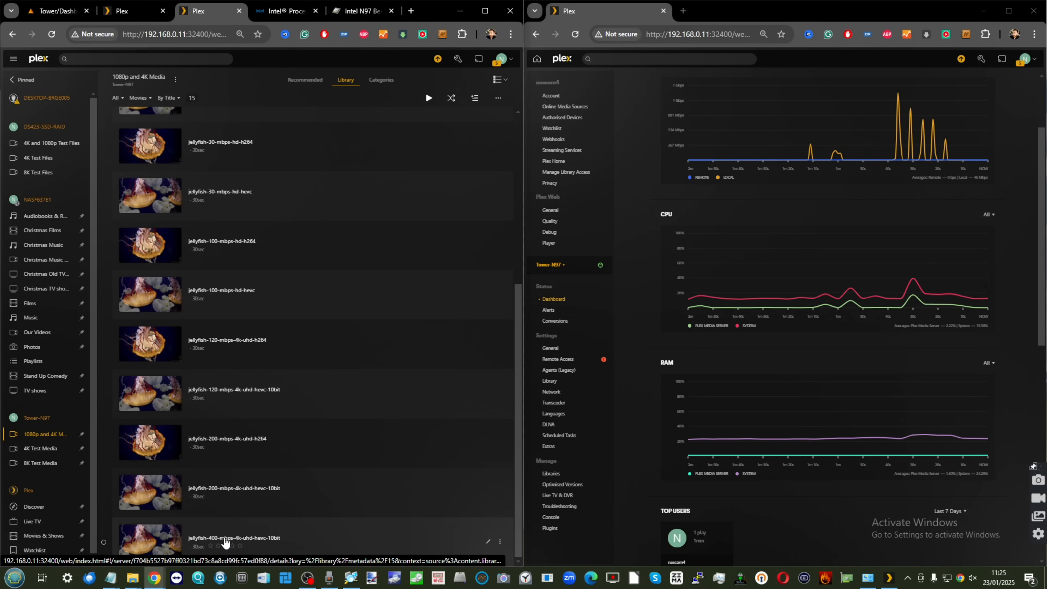
{"action": "mouse_move", "coordinate": [269, 545]}
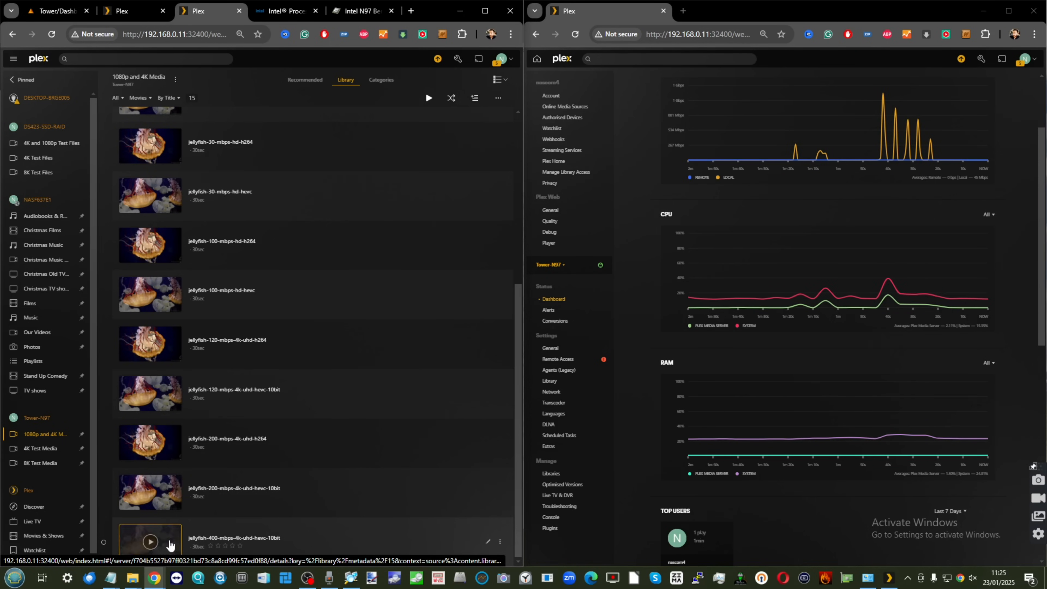
{"action": "mouse_move", "coordinate": [223, 531]}
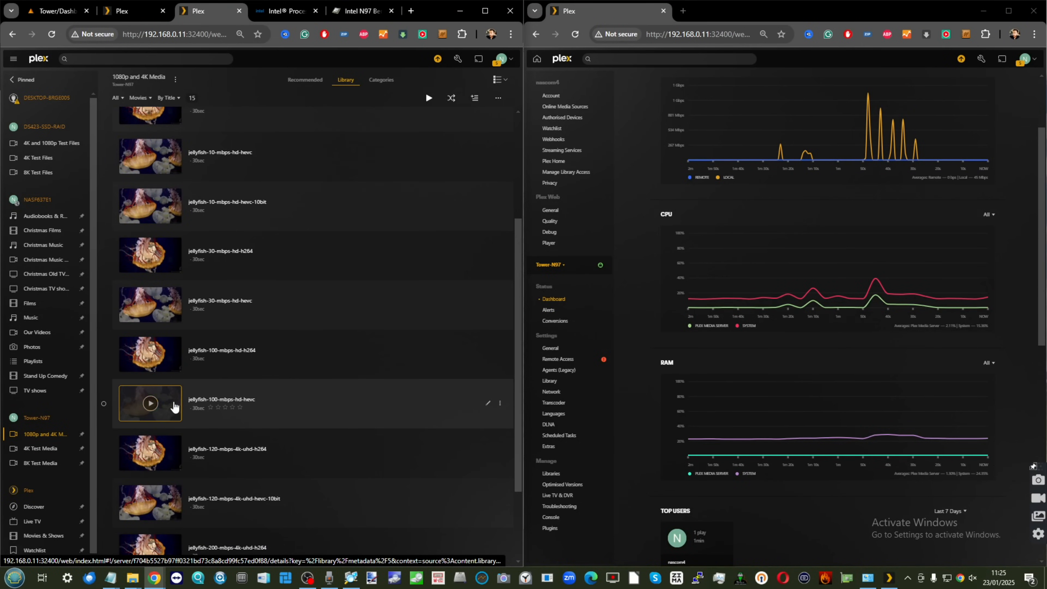
Play jellyfish-100-mbps-hd-hevc at Original 100.1 Mbps 1080p and bring up Task Manager beside it
{"action": "left_click", "coordinate": [149, 403]}
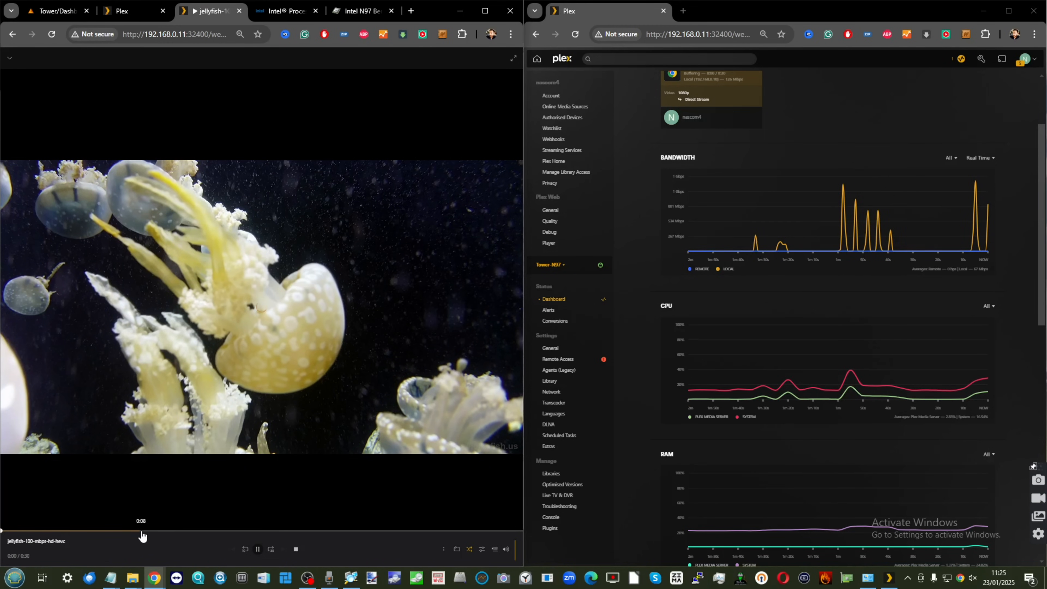
{"action": "left_click", "coordinate": [442, 549]}
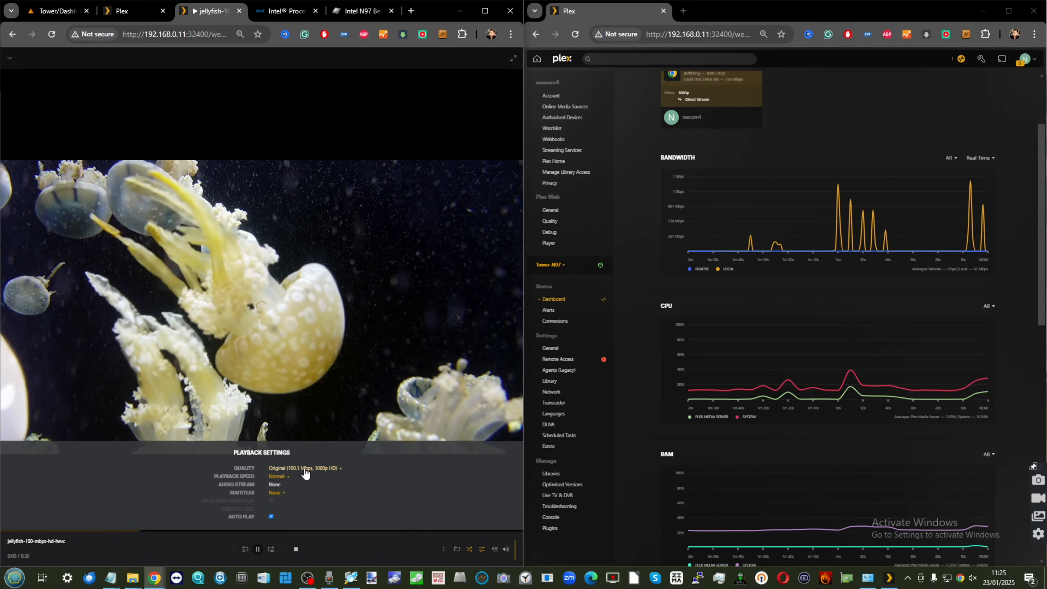
{"action": "right_click", "coordinate": [208, 11]}
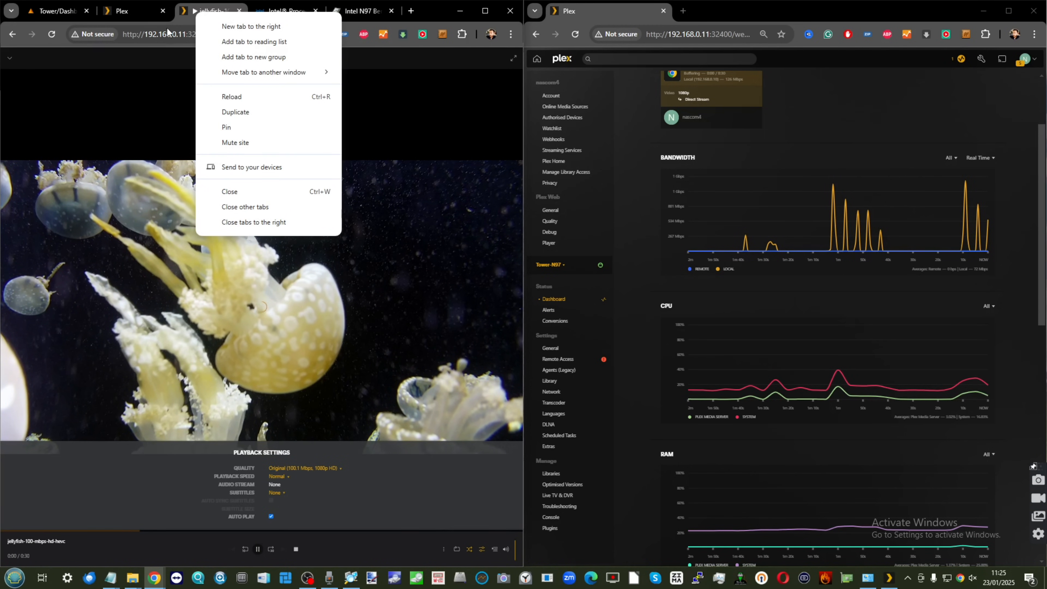
{"action": "left_click", "coordinate": [217, 11]}
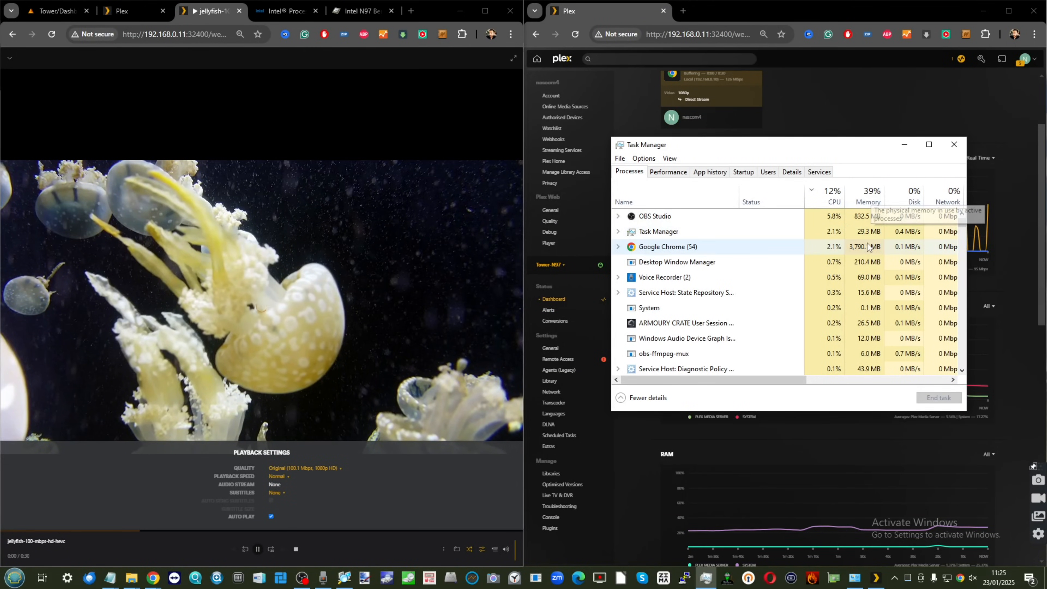
Close Task Manager so the dashboard shows the clip's Auto 10 Mbps hardware transcode
{"action": "left_click", "coordinate": [954, 144]}
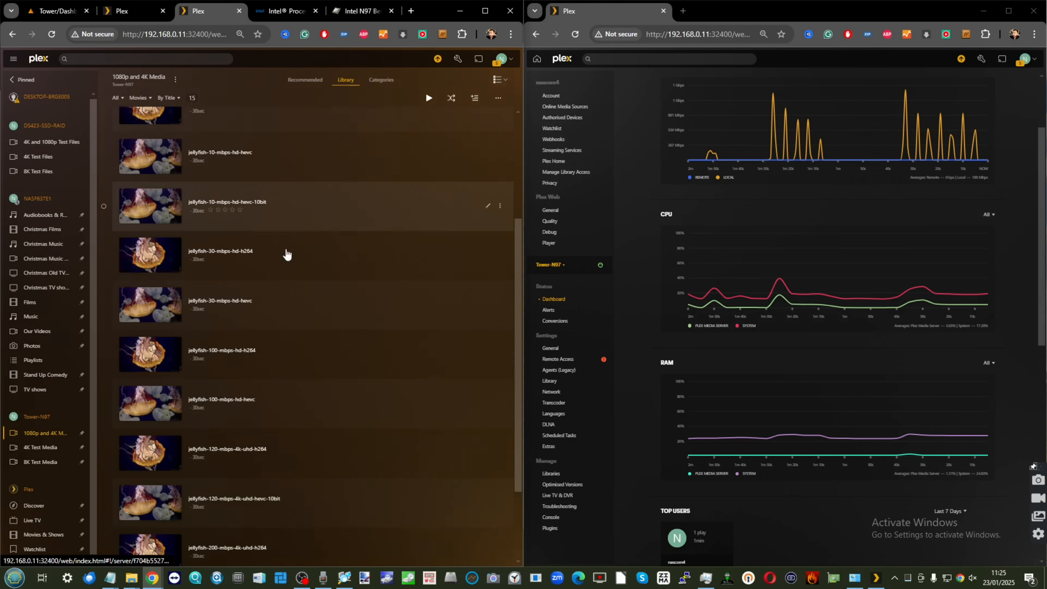
{"action": "scroll", "scroll_direction": "down", "scroll_amount": 3}
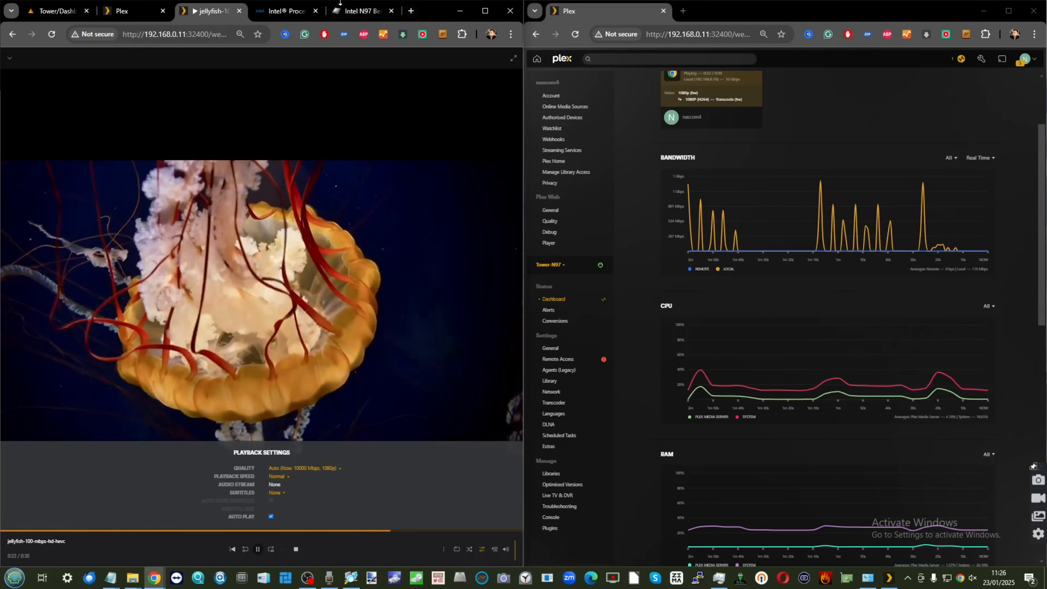
Accept the privacy notice on the Intel N97 PassMark page, then return to the Plex home page
{"action": "left_click", "coordinate": [286, 11]}
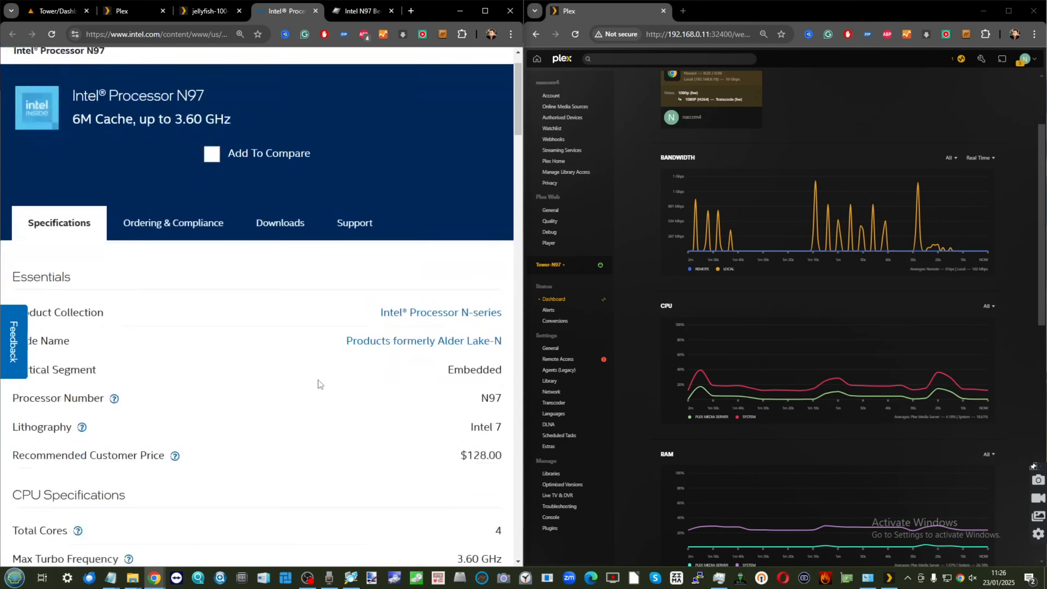
{"action": "scroll", "scroll_direction": "down", "scroll_amount": 3}
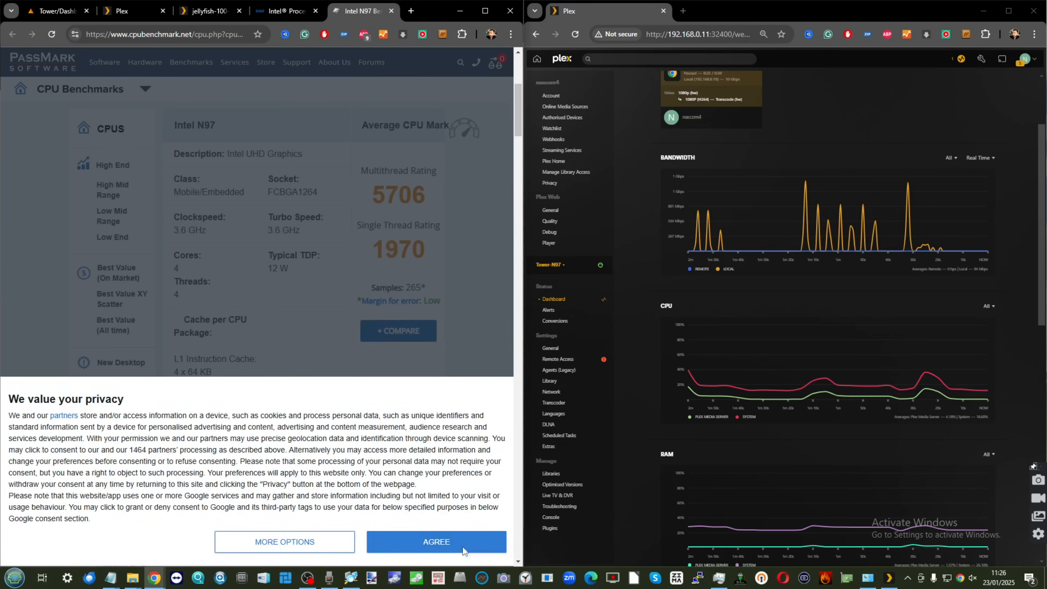
{"action": "left_click", "coordinate": [436, 541]}
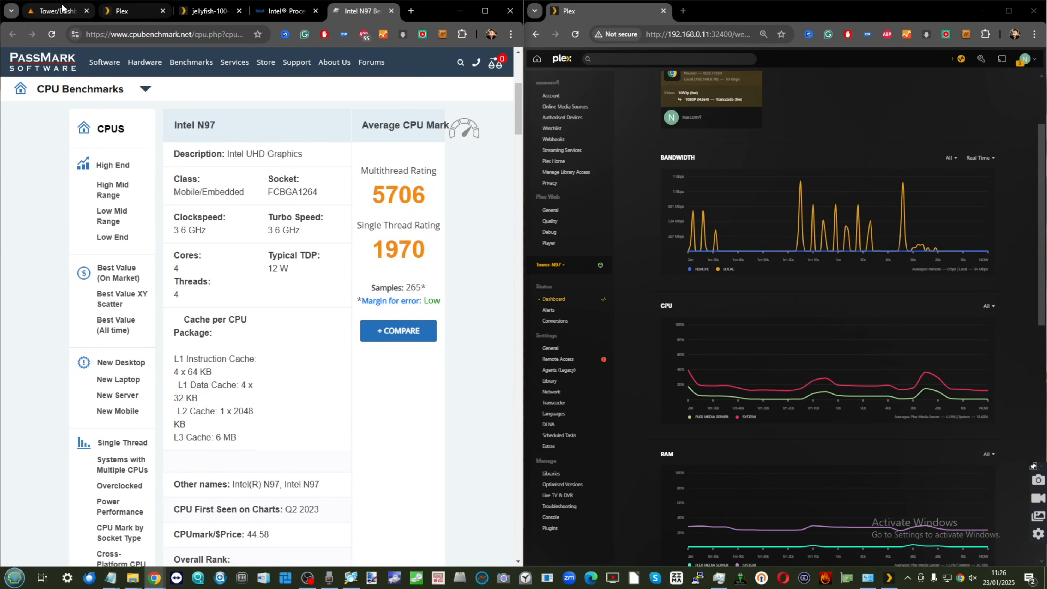
{"action": "left_click", "coordinate": [120, 11]}
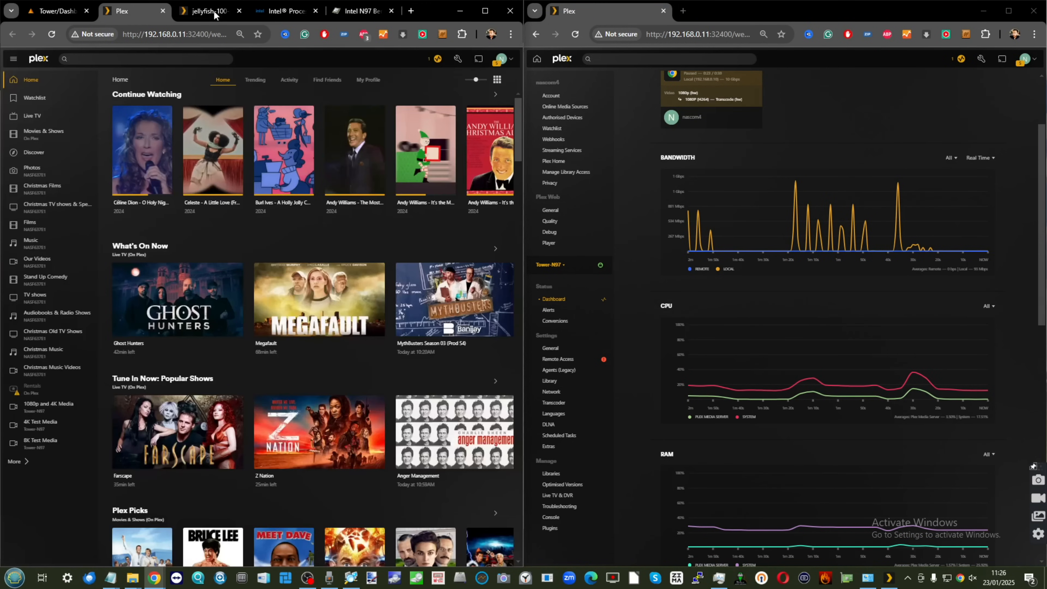
Browse 8K Test Media, then show the full title grid of the 1080p and 4K Media library
{"action": "left_click", "coordinate": [203, 11]}
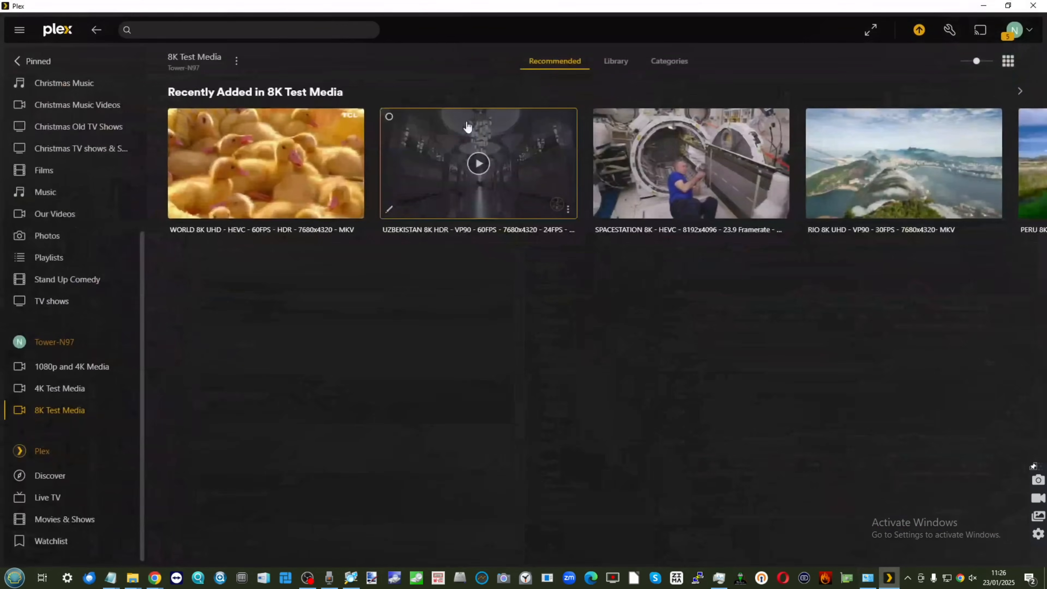
{"action": "left_click", "coordinate": [615, 60]}
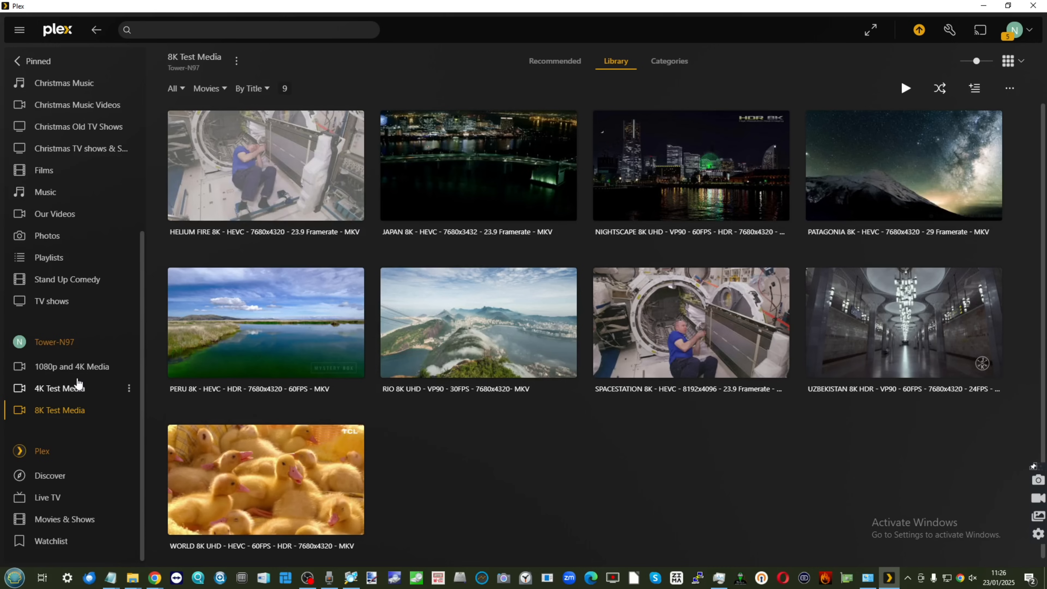
{"action": "mouse_move", "coordinate": [71, 372]}
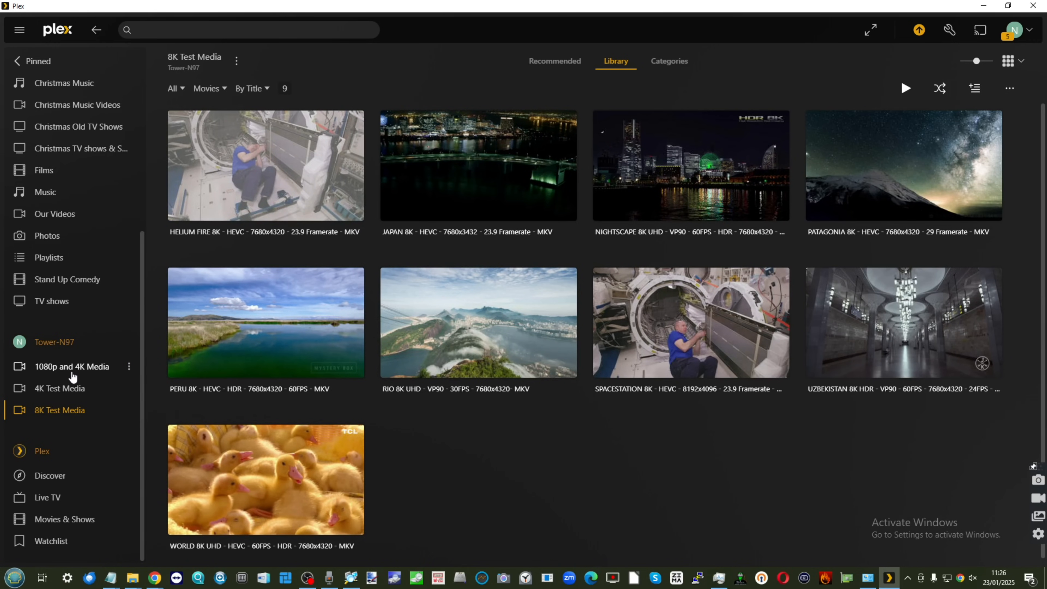
{"action": "mouse_move", "coordinate": [71, 371]}
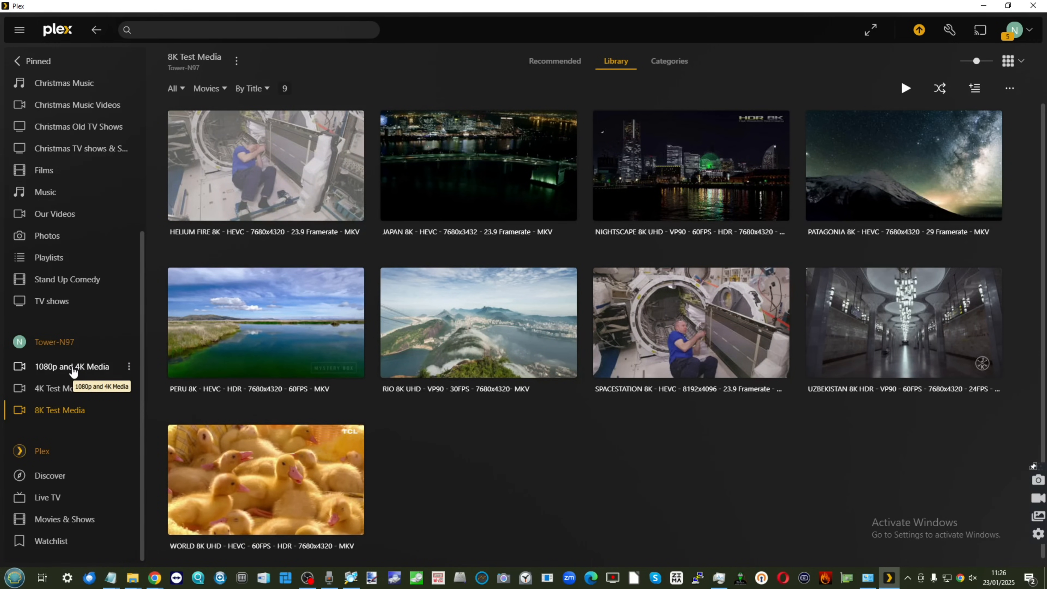
{"action": "left_click", "coordinate": [72, 366]}
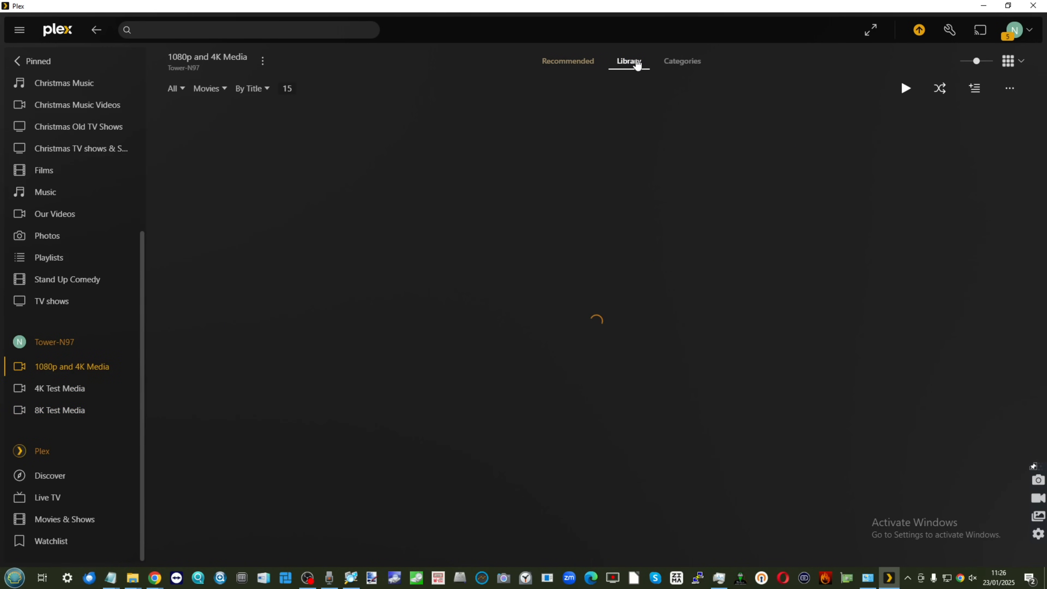
{"action": "left_click", "coordinate": [627, 60]}
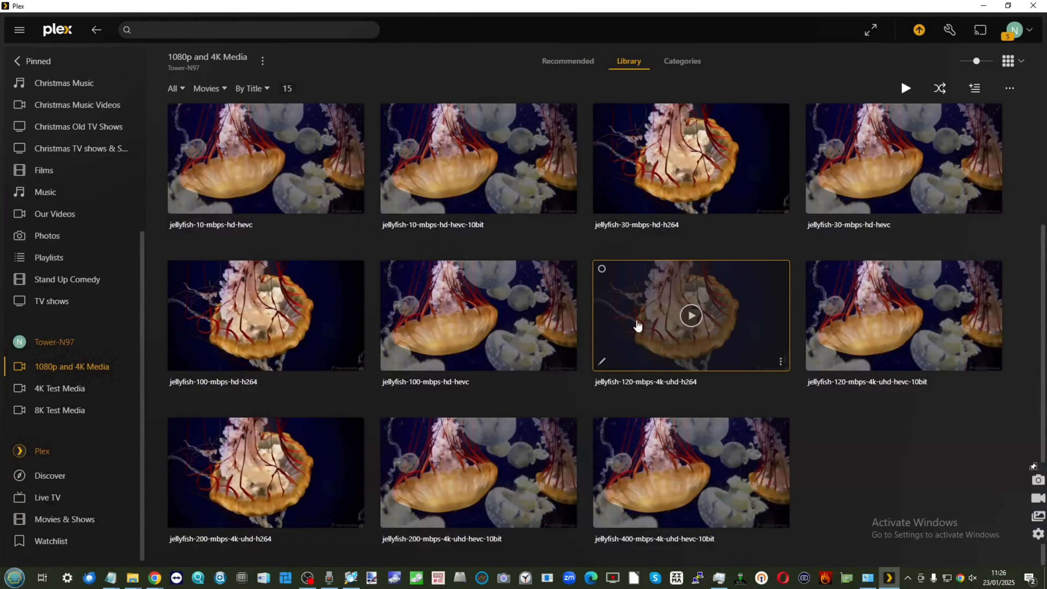
{"action": "mouse_move", "coordinate": [214, 476]}
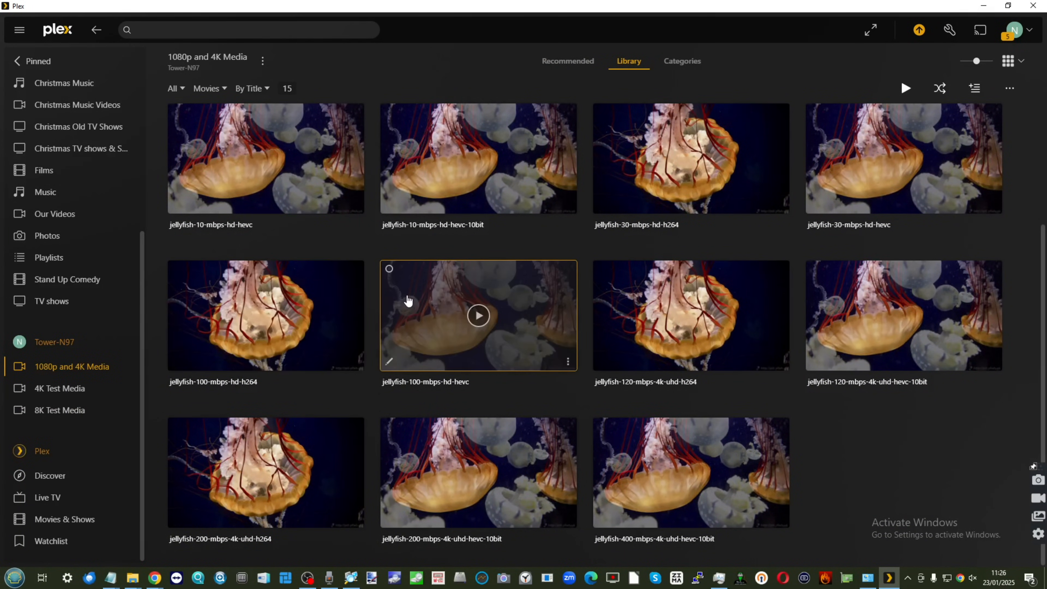
{"action": "mouse_move", "coordinate": [415, 331]}
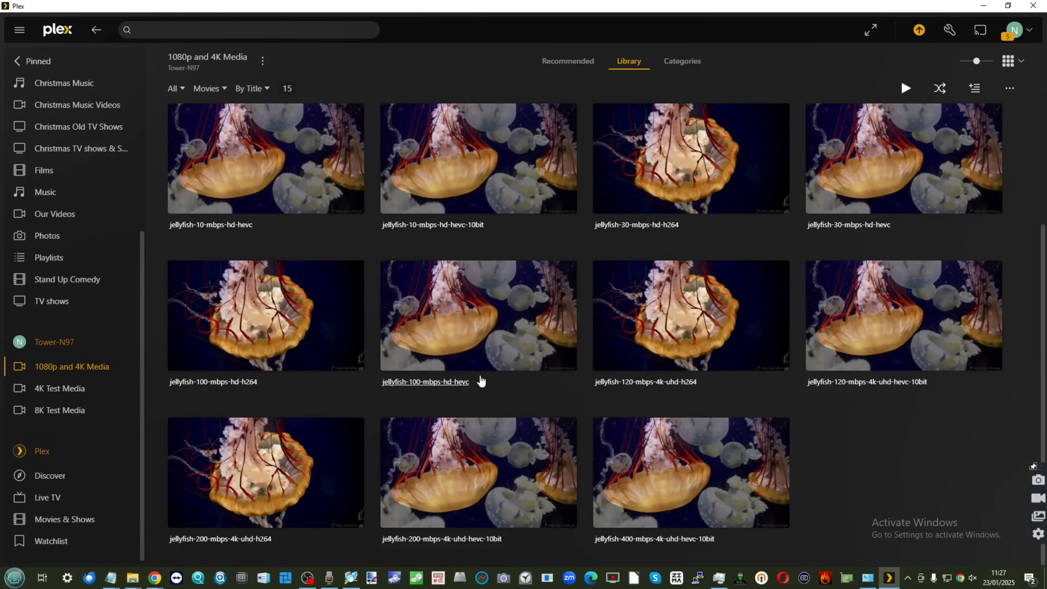
{"action": "mouse_move", "coordinate": [690, 315]}
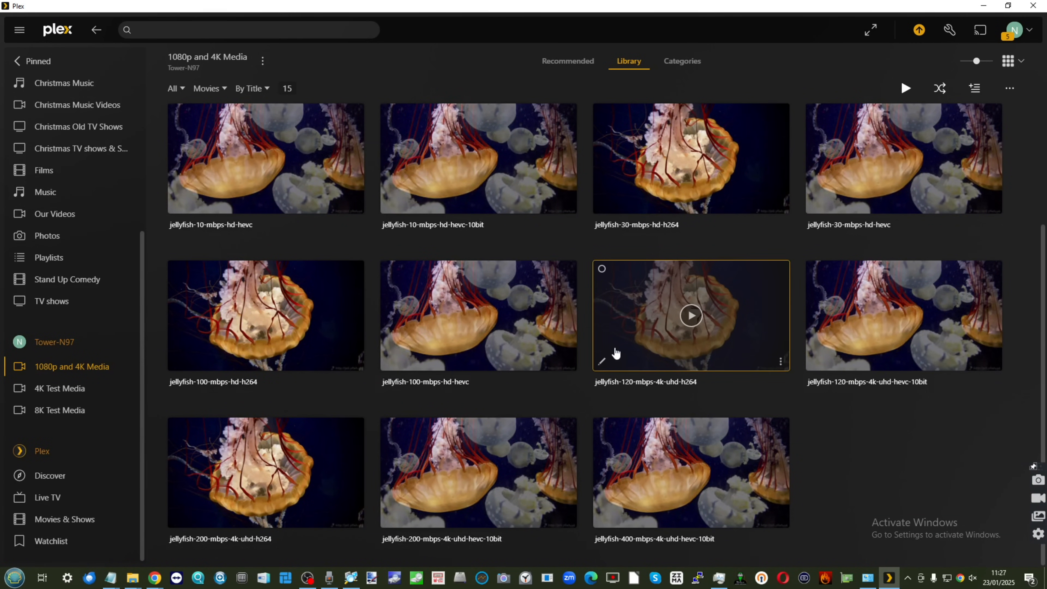
Play jellyfish-120-mbps-4k-uhd-hevc-10bit at Original 120.1 Mbps 2160p beside the dashboard
{"action": "left_click", "coordinate": [690, 315]}
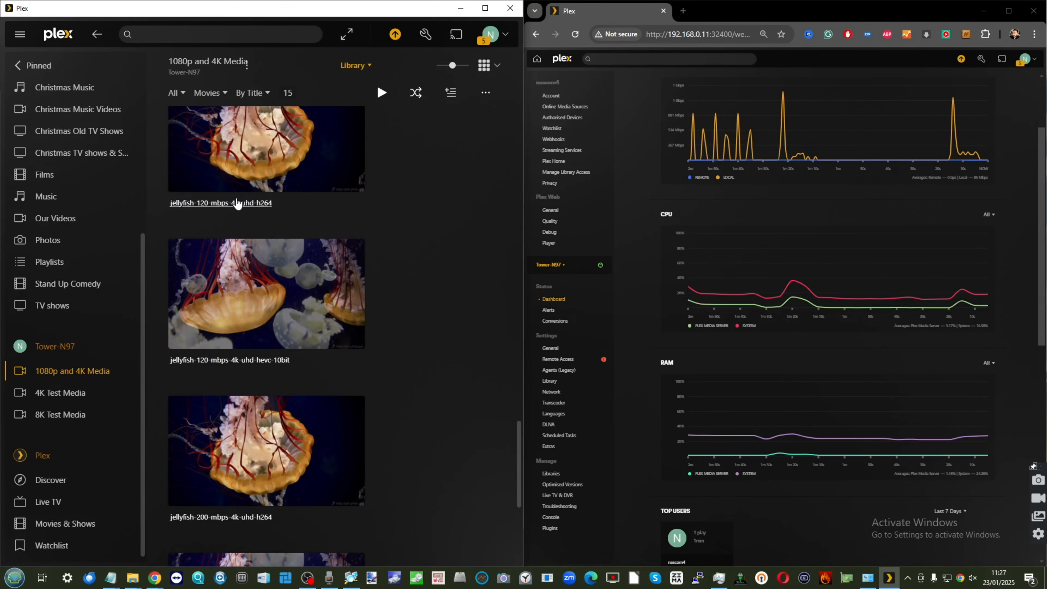
{"action": "mouse_move", "coordinate": [265, 292]}
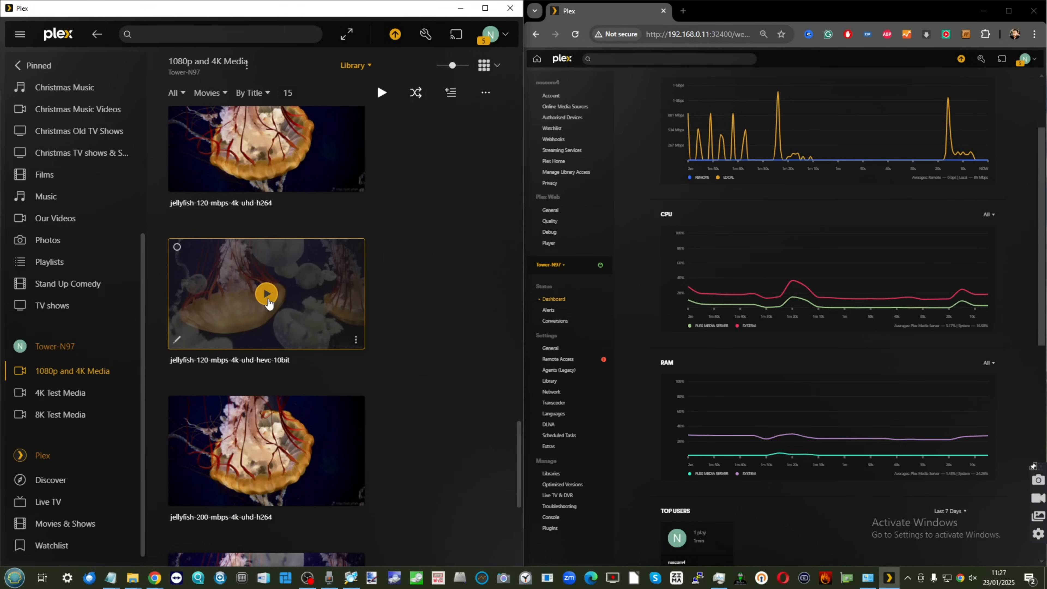
{"action": "left_click", "coordinate": [265, 294]}
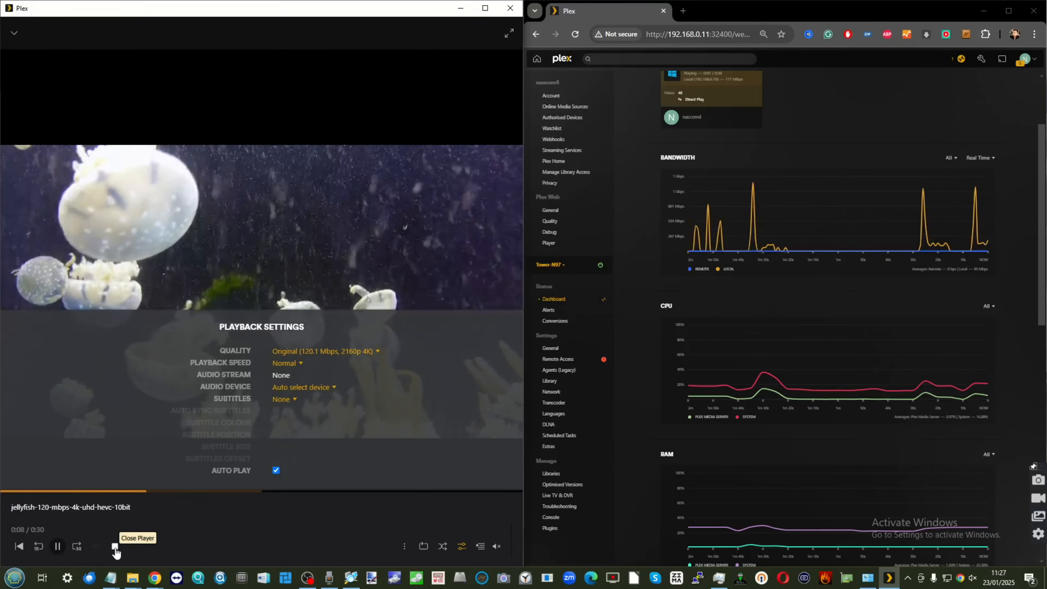
Stop the current clip and start jellyfish-200-mbps-4k-uhd-h264 with its playback settings showing
{"action": "left_click", "coordinate": [114, 546]}
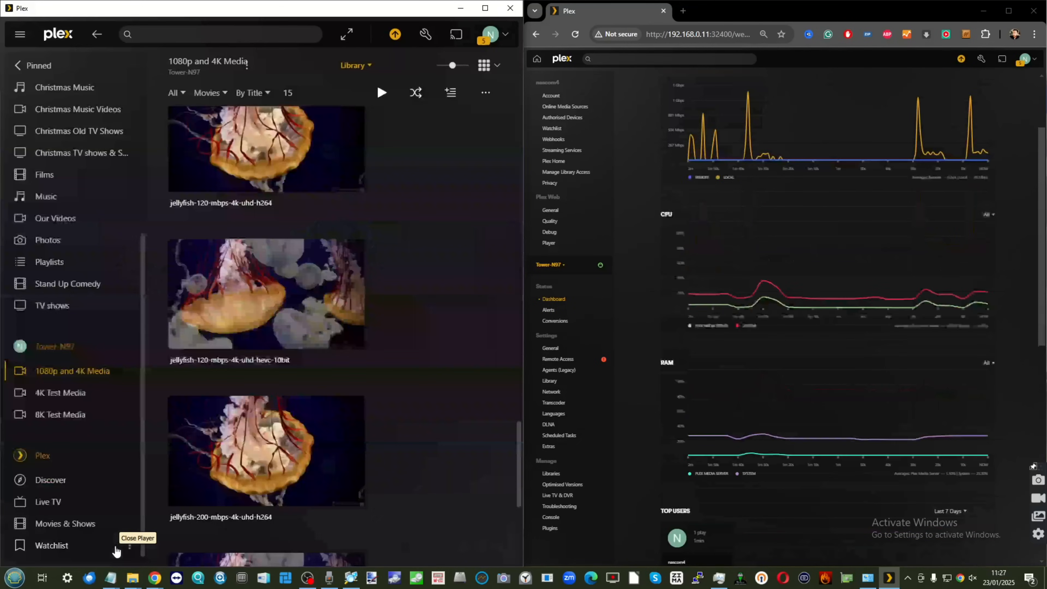
{"action": "scroll", "scroll_direction": "down", "scroll_amount": 3}
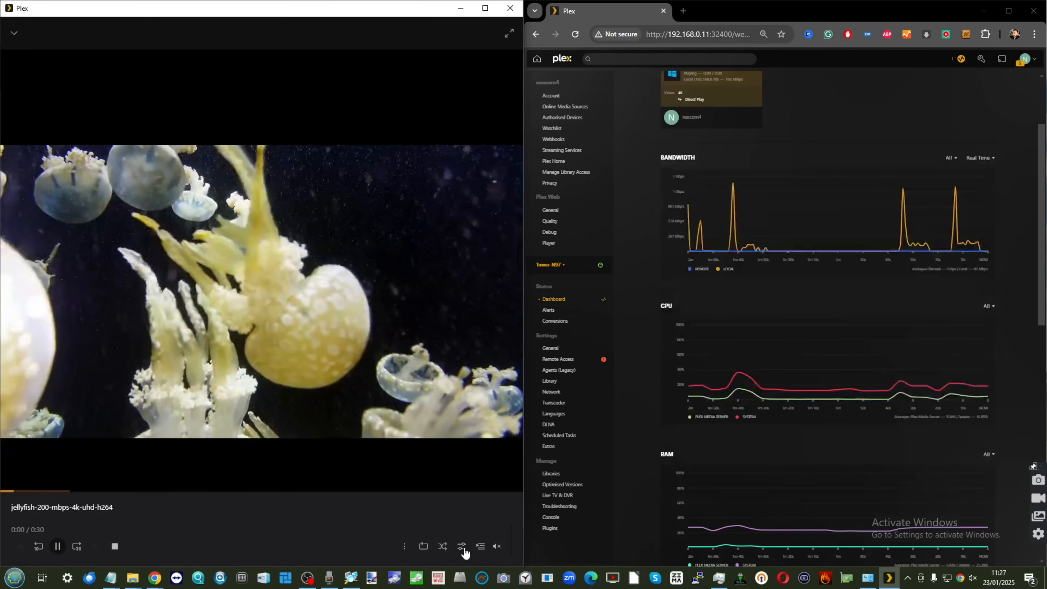
{"action": "left_click", "coordinate": [461, 547]}
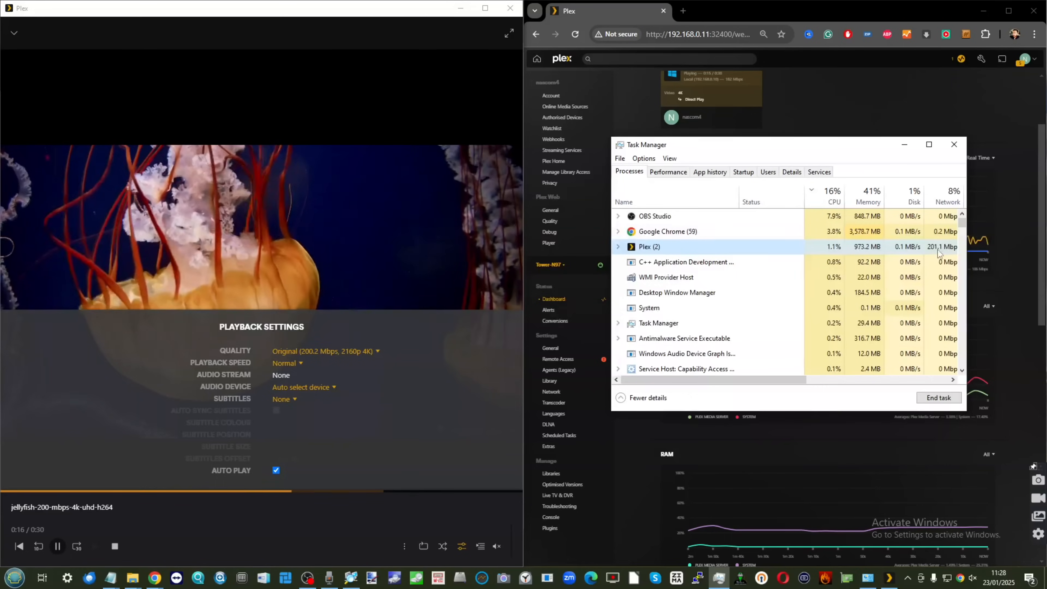
Switch the stream quality from Original 200.2 Mbps to Convert 0.3 Mbps 240p
{"action": "left_click", "coordinate": [953, 144]}
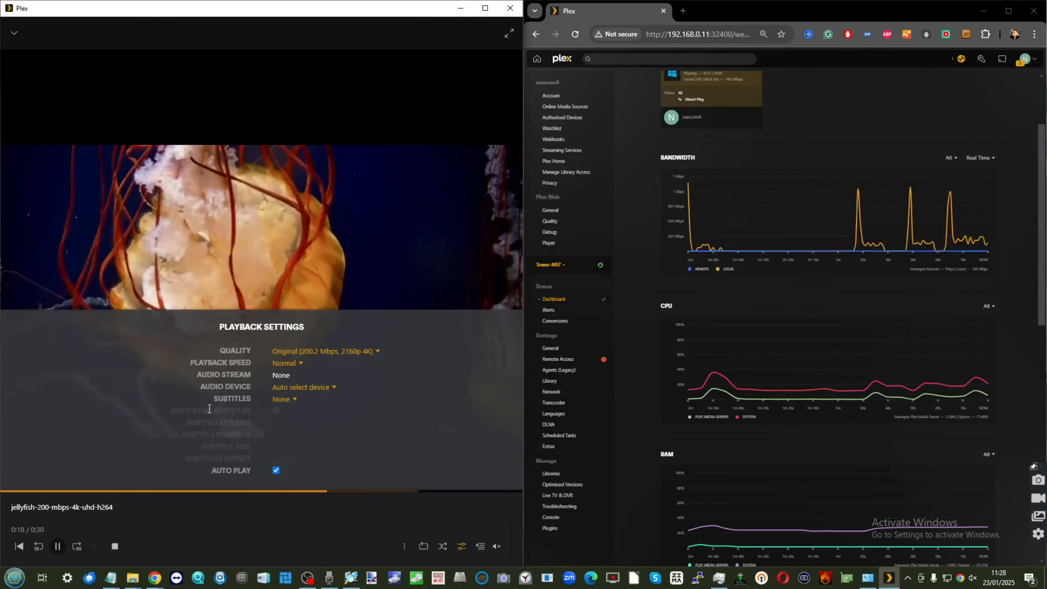
{"action": "left_click", "coordinate": [325, 351]}
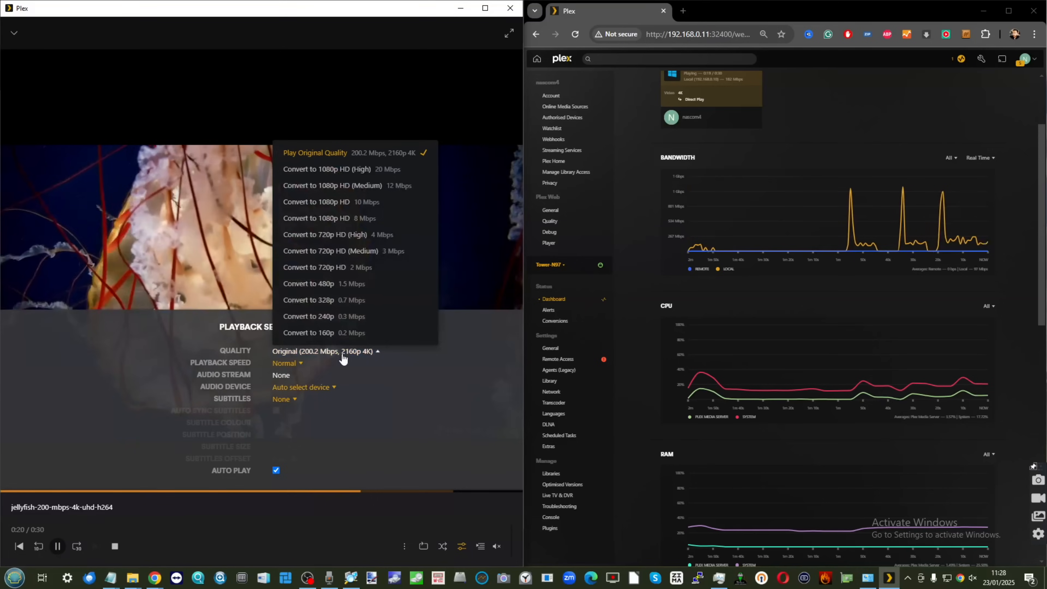
{"action": "left_click", "coordinate": [308, 316]}
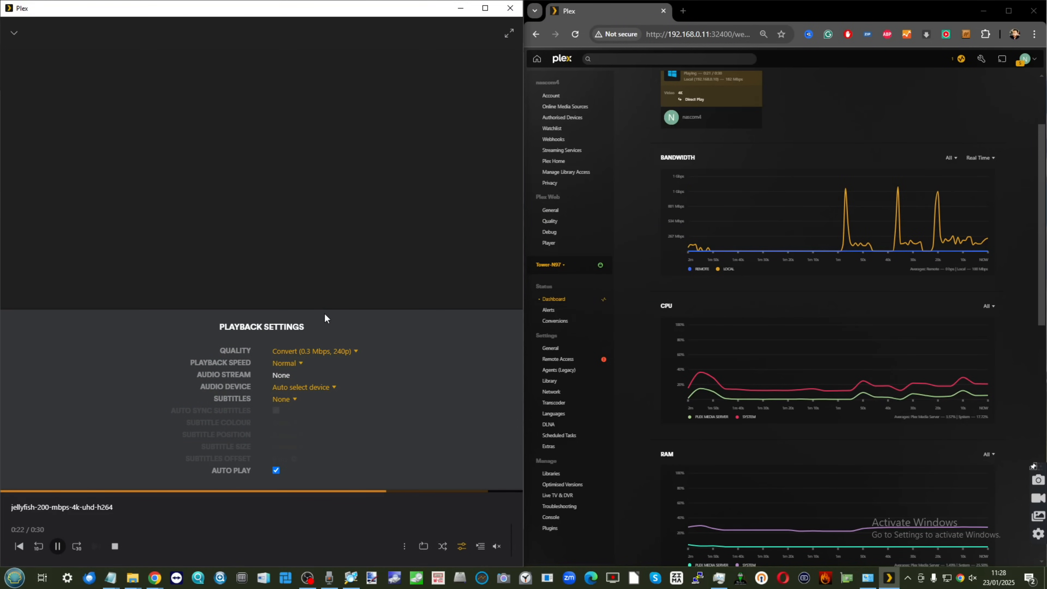
{"action": "mouse_move", "coordinate": [336, 359]}
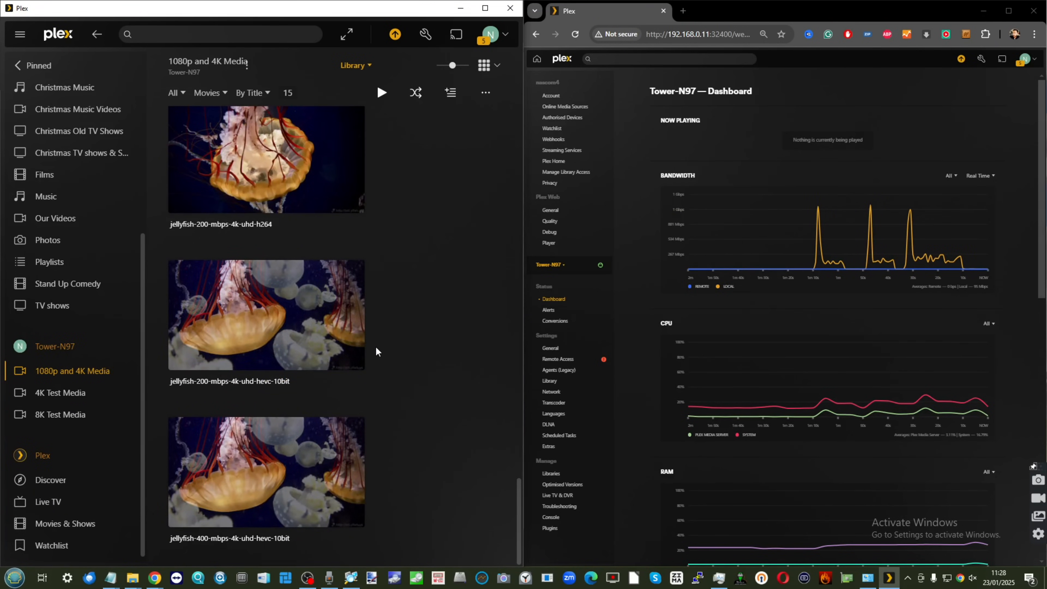
{"action": "mouse_move", "coordinate": [265, 471]}
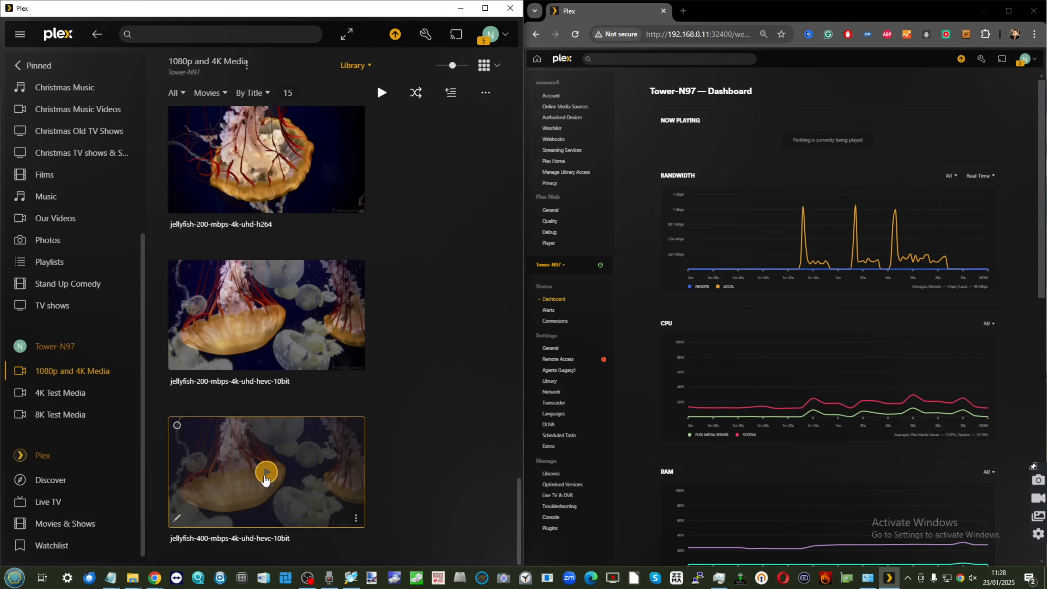
{"action": "left_click", "coordinate": [265, 471]}
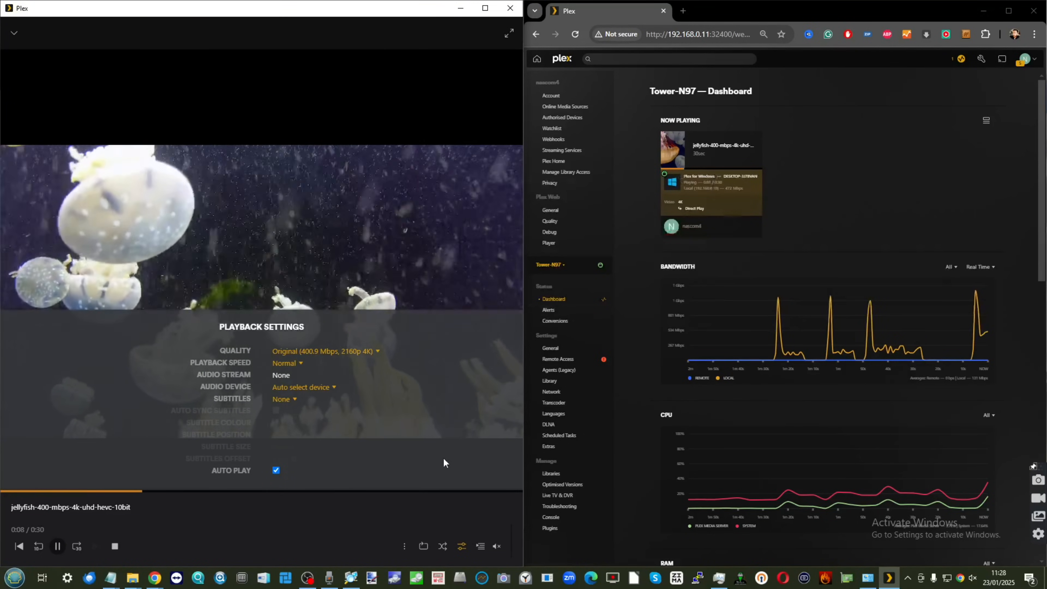
{"action": "scroll", "scroll_direction": "down", "scroll_amount": 3}
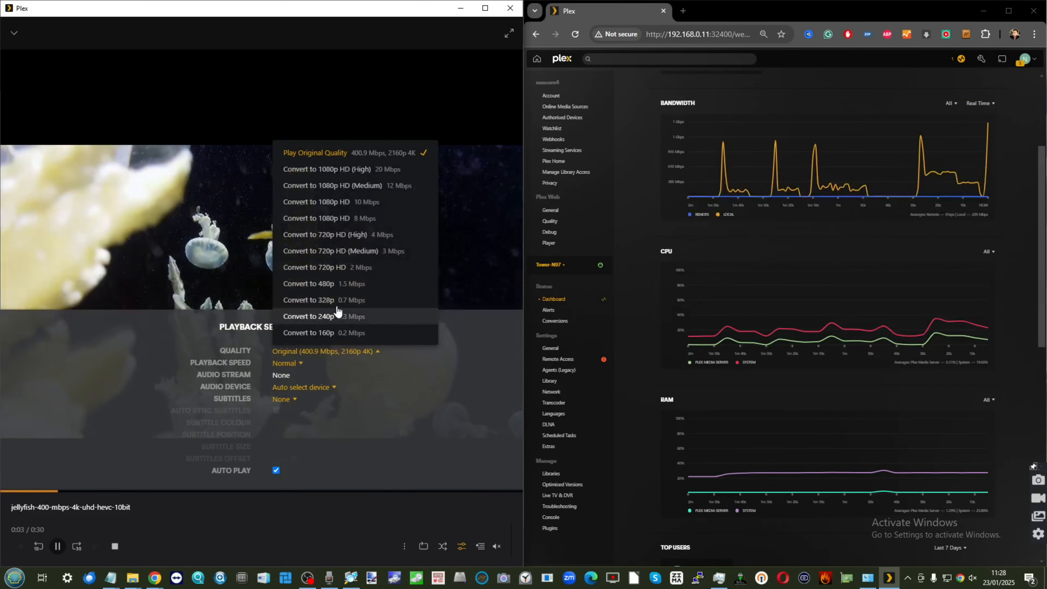
{"action": "left_click", "coordinate": [308, 333]}
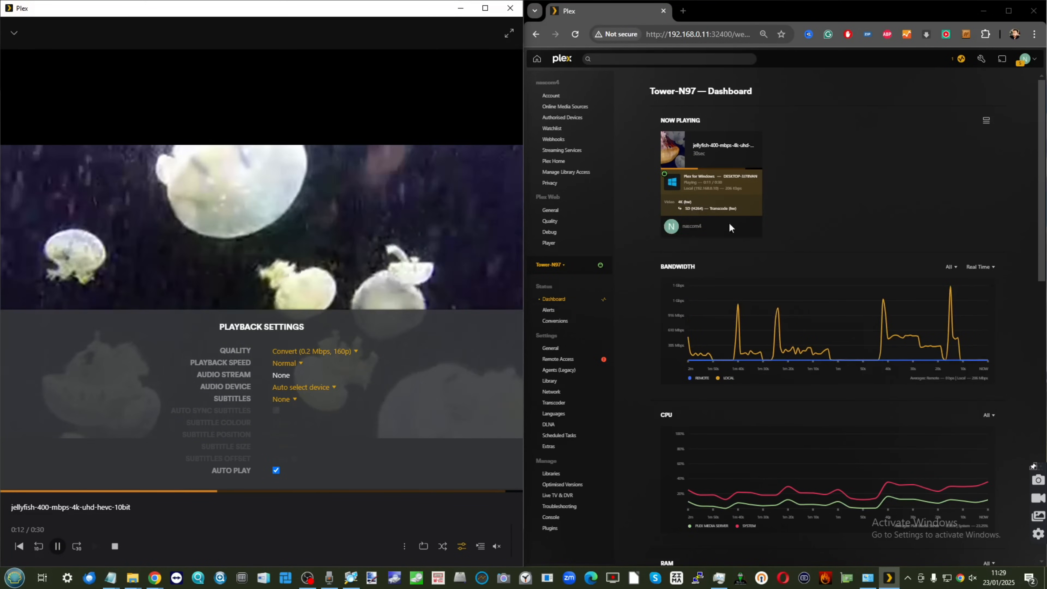
{"action": "scroll", "scroll_direction": "down", "scroll_amount": 3}
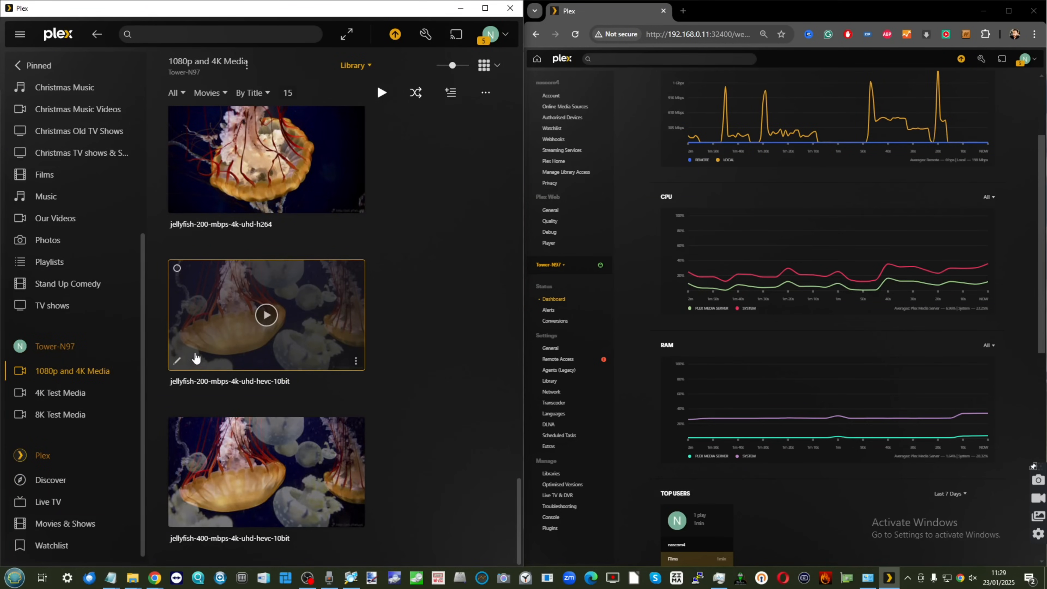
Play HELIUM FIRE 8K from 8K Test Media at Original 15.7 Mbps 4320p
{"action": "left_click", "coordinate": [59, 414]}
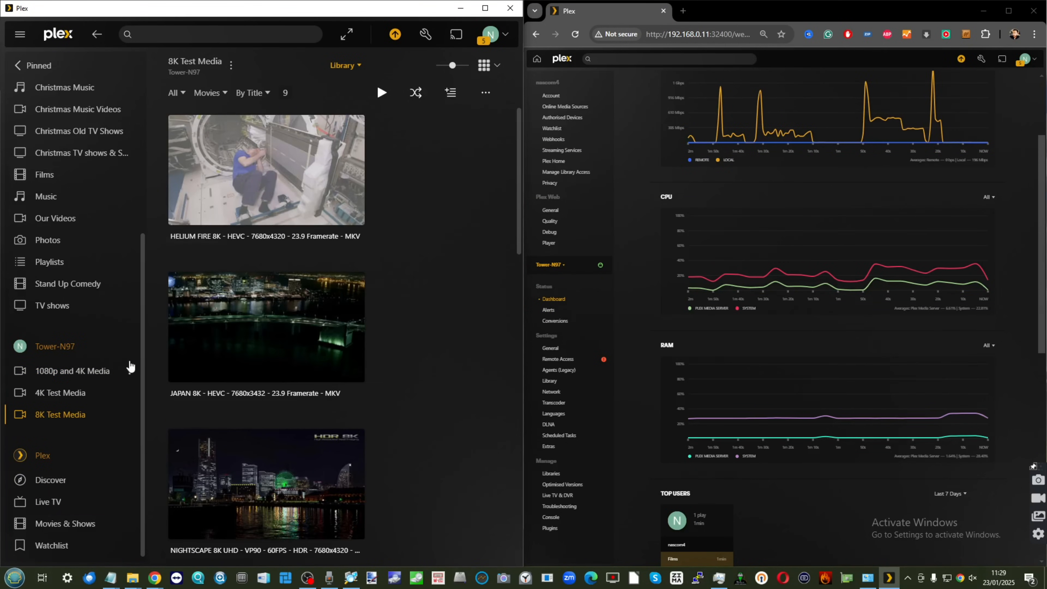
{"action": "scroll", "scroll_direction": "down", "scroll_amount": 3}
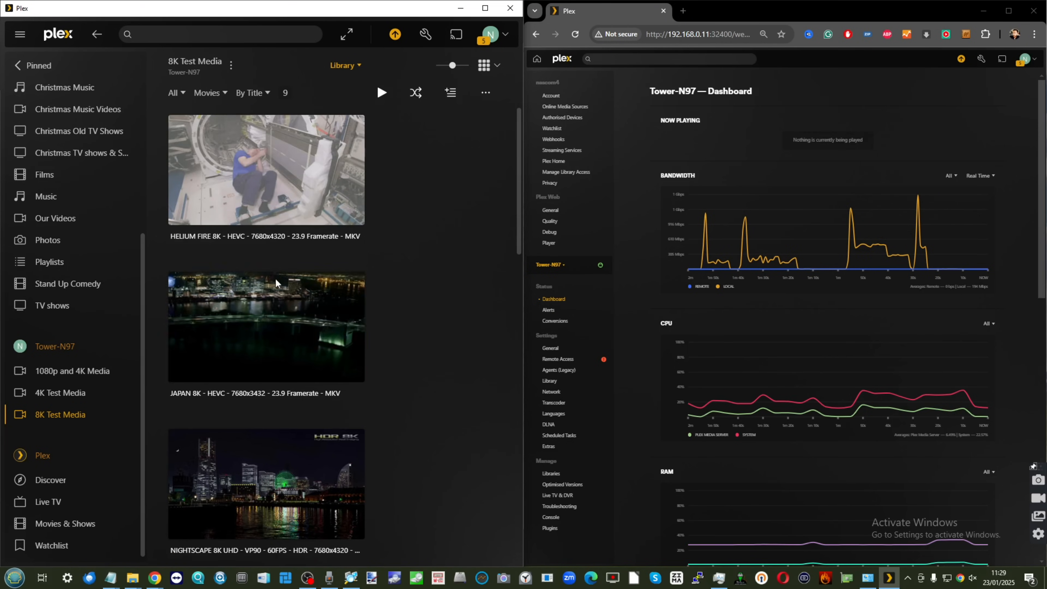
{"action": "mouse_move", "coordinate": [266, 169]}
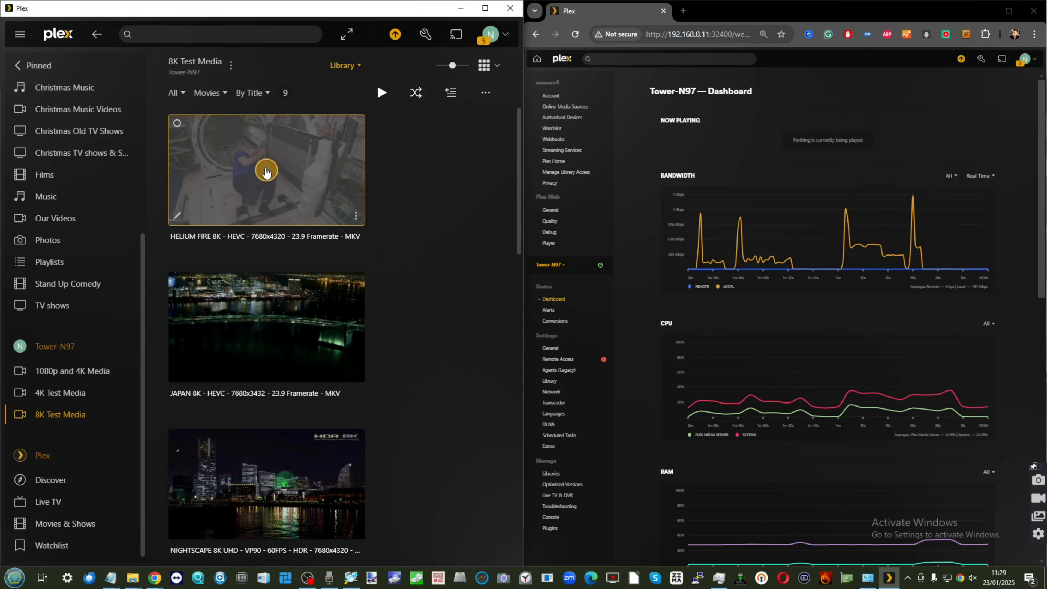
{"action": "left_click", "coordinate": [265, 170]}
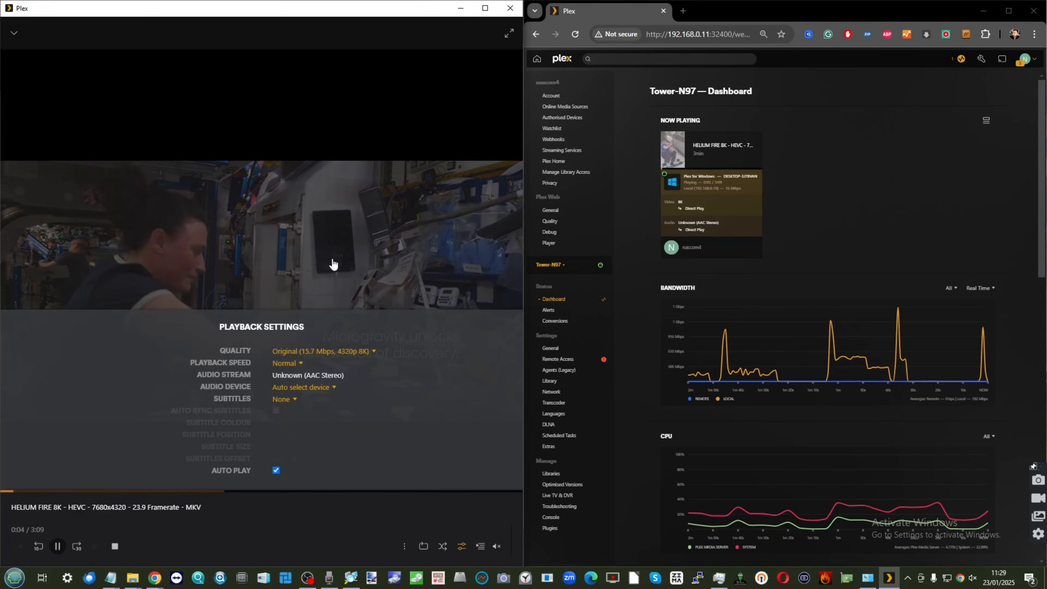
{"action": "left_click", "coordinate": [718, 577]}
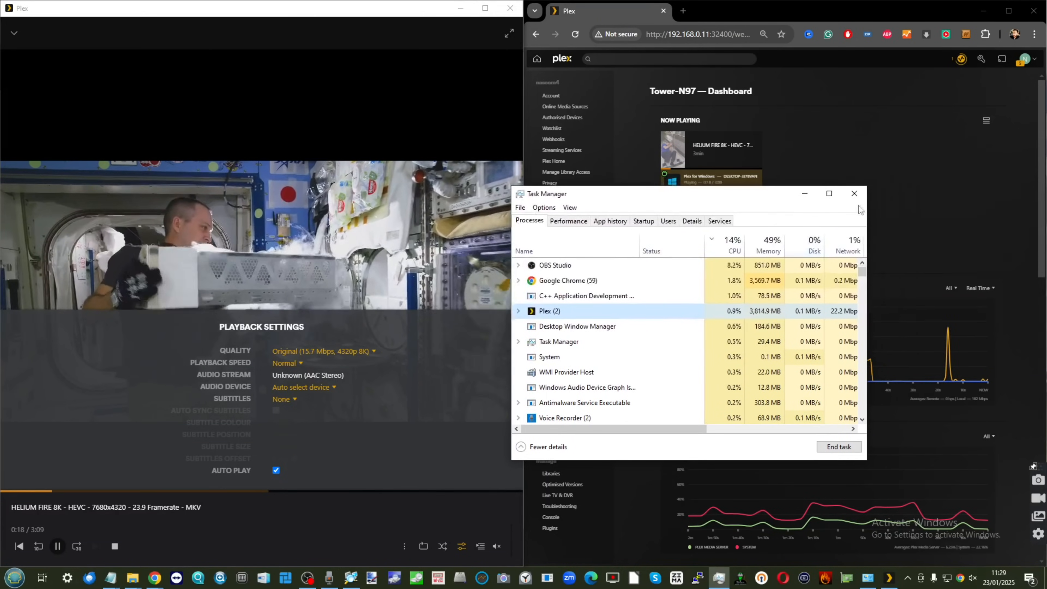
Close Task Manager, skip ahead in HELIUM FIRE 8K and return to the library
{"action": "left_click", "coordinate": [853, 193]}
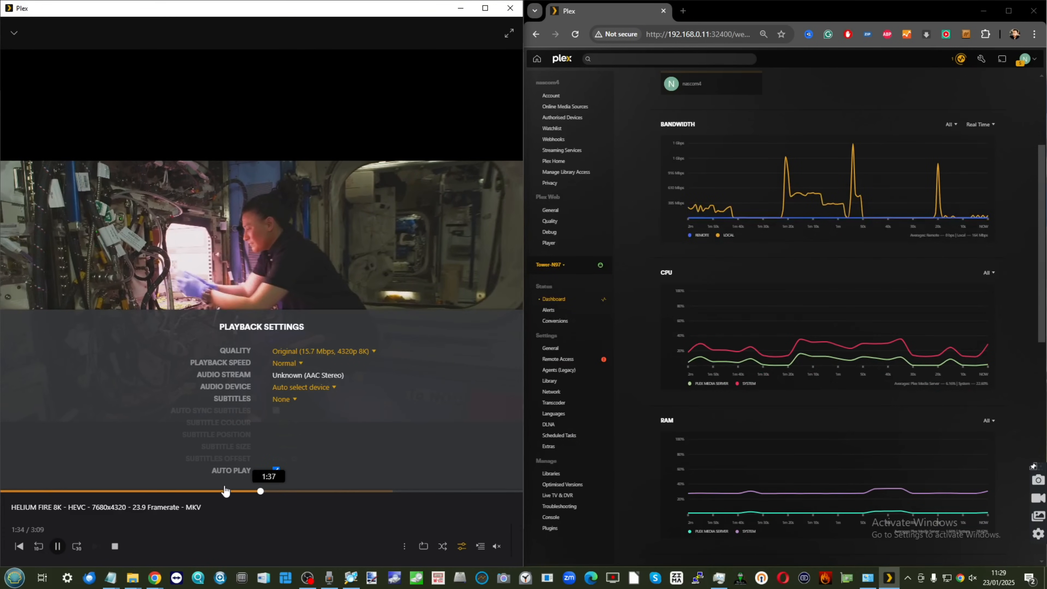
{"action": "left_click_drag", "start_coordinate": [260, 491], "coordinate": [367, 491]}
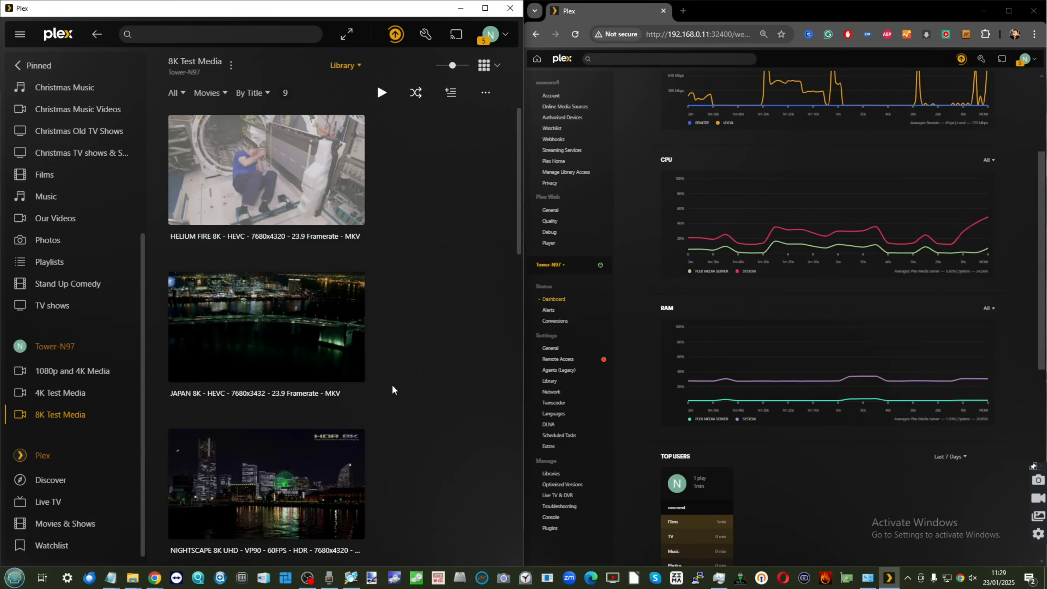
{"action": "scroll", "scroll_direction": "down", "scroll_amount": 3}
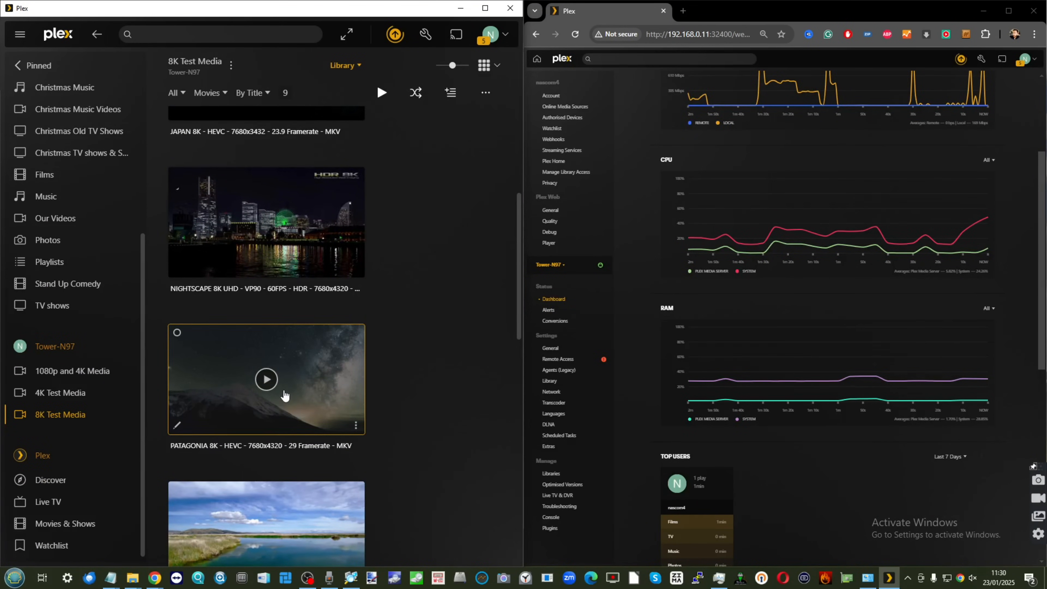
Play WORLD 8K UHD and confirm its quality is Original 20.4 Mbps 4320p
{"action": "scroll", "scroll_direction": "down", "scroll_amount": 3}
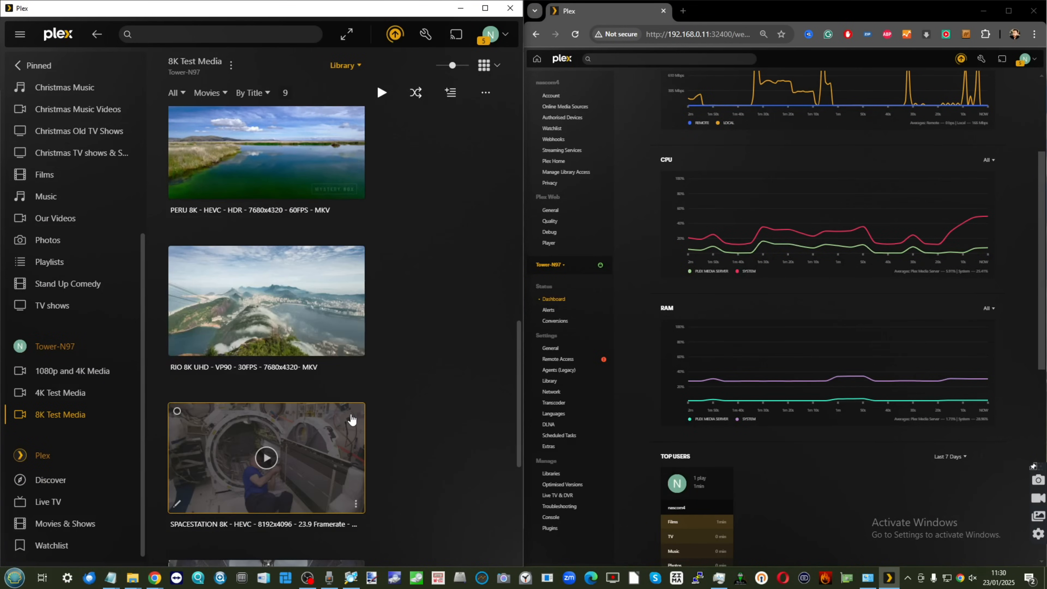
{"action": "scroll", "scroll_direction": "down", "scroll_amount": 3}
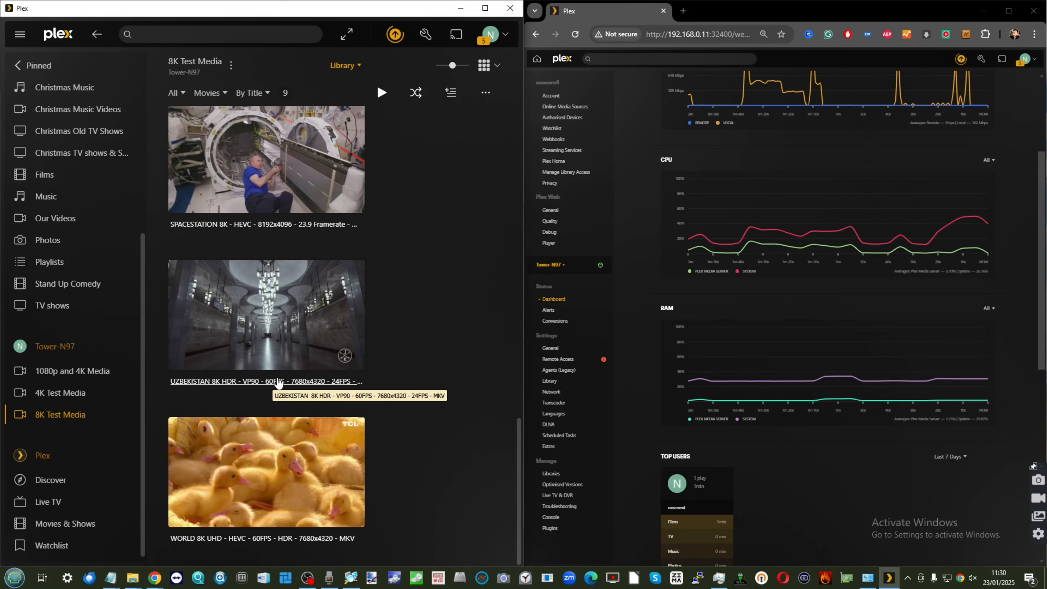
{"action": "mouse_move", "coordinate": [262, 539]}
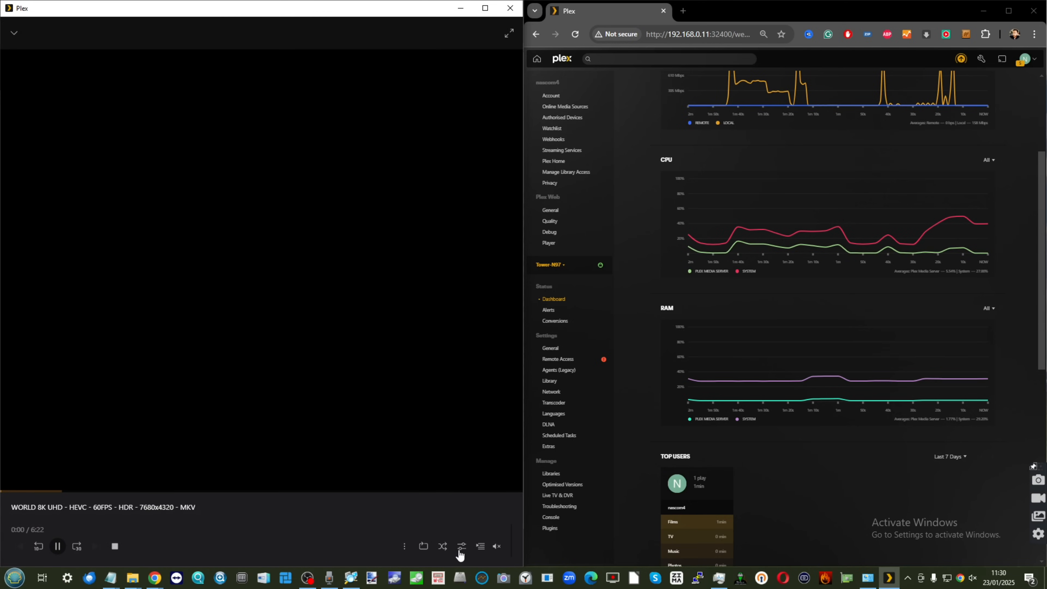
{"action": "left_click", "coordinate": [461, 547]}
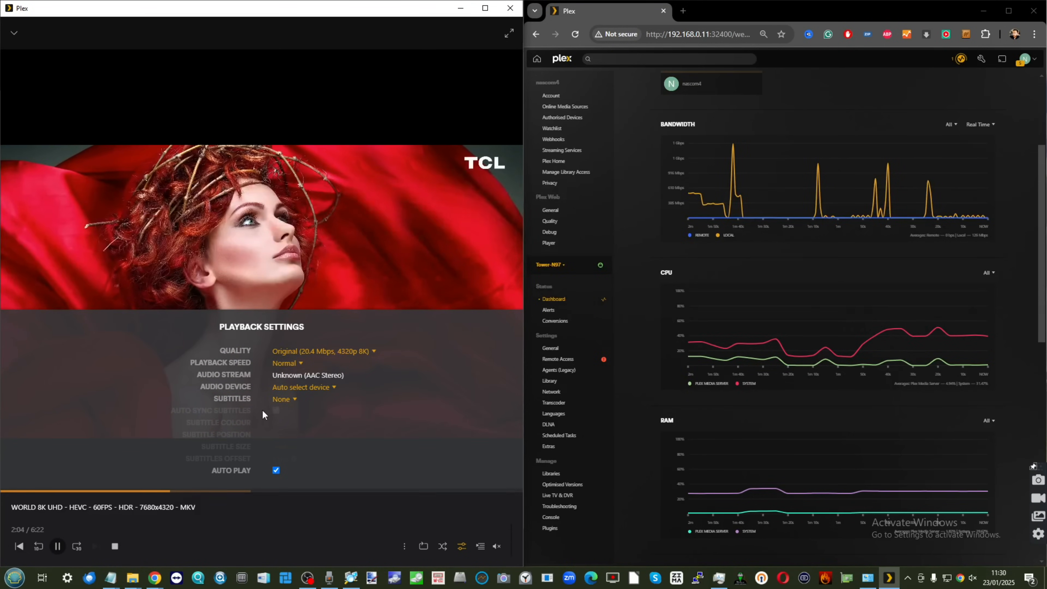
{"action": "left_click", "coordinate": [324, 351]}
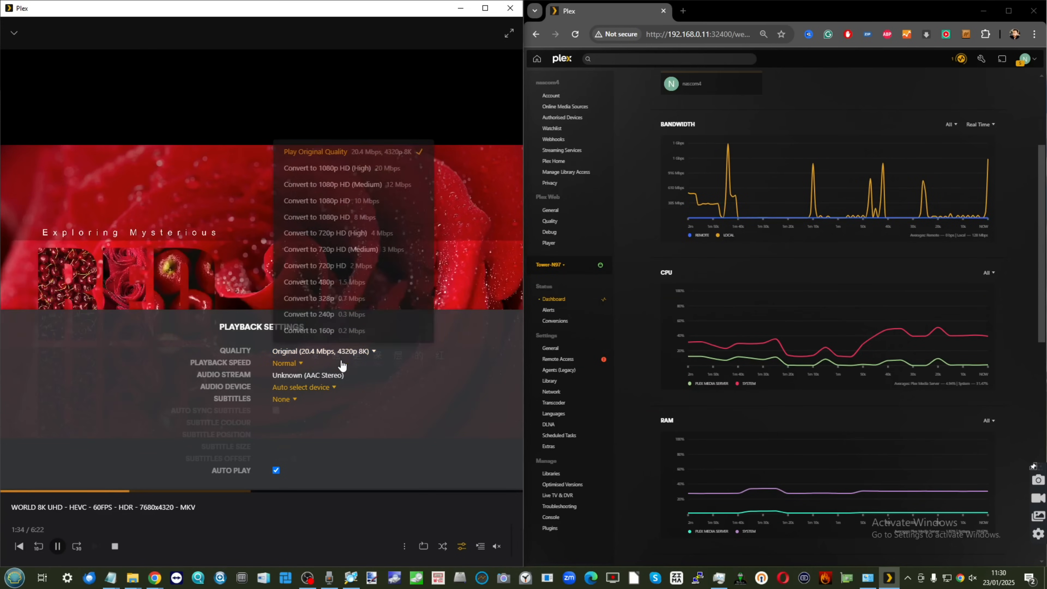
{"action": "left_click", "coordinate": [307, 330]}
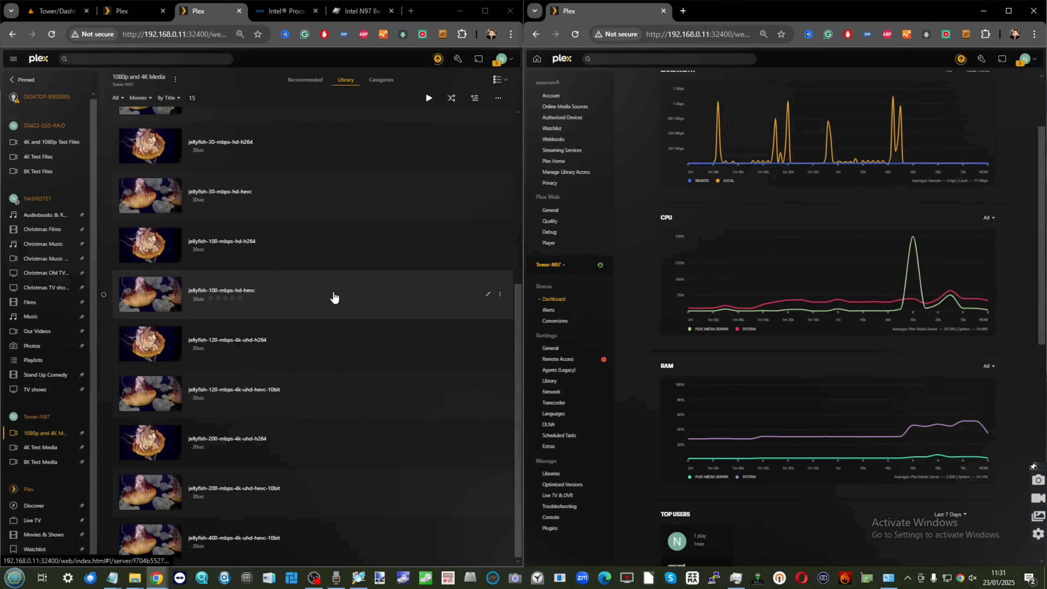
Play HELIUM FIRE 8K in the browser at Convert (Maximum) quality, then stop the stream
{"action": "left_click", "coordinate": [39, 461]}
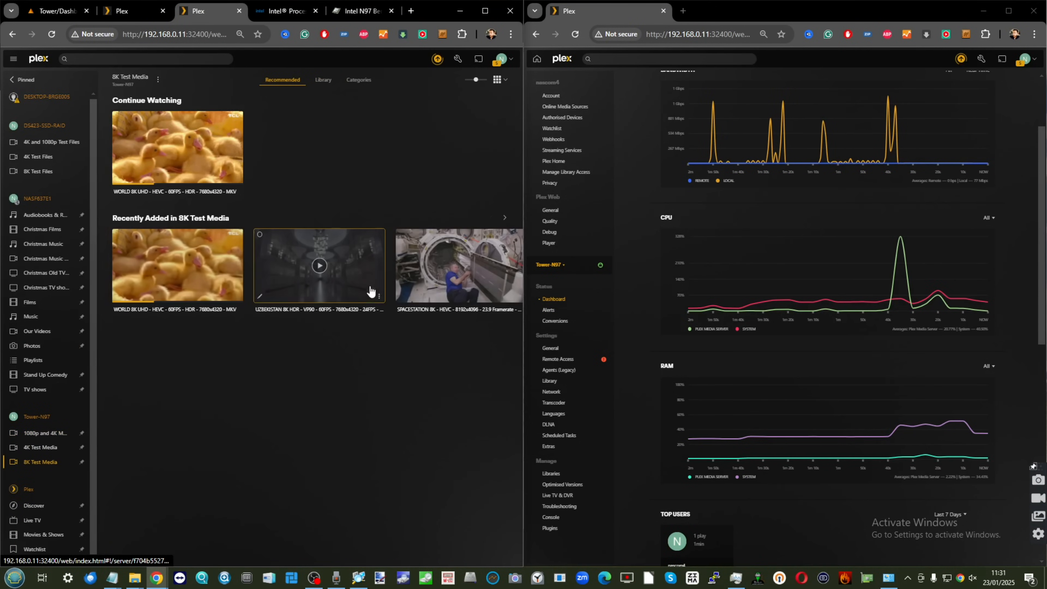
{"action": "left_click", "coordinate": [322, 80]}
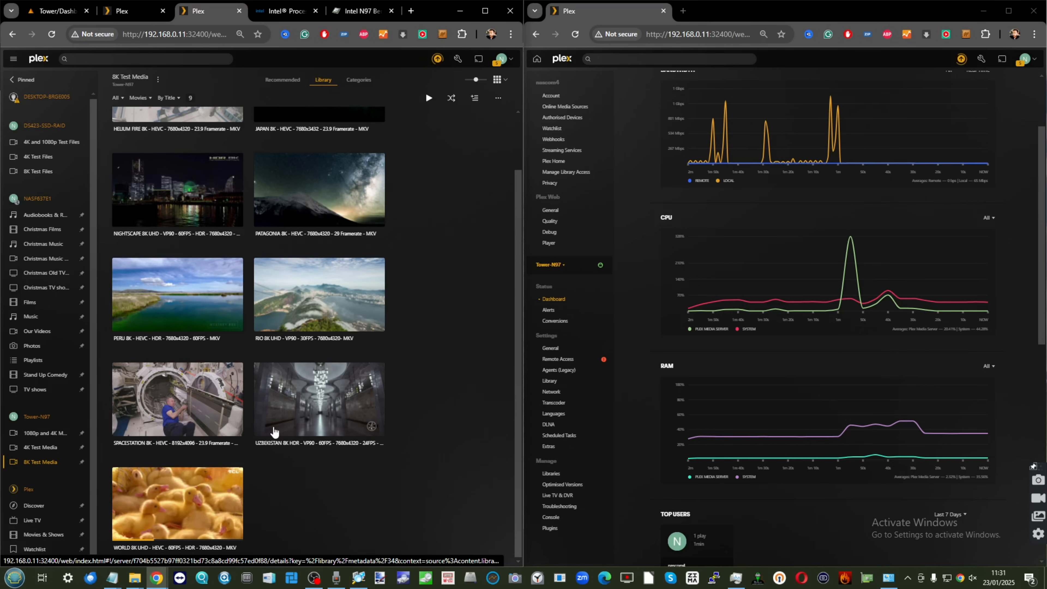
{"action": "mouse_move", "coordinate": [187, 493]}
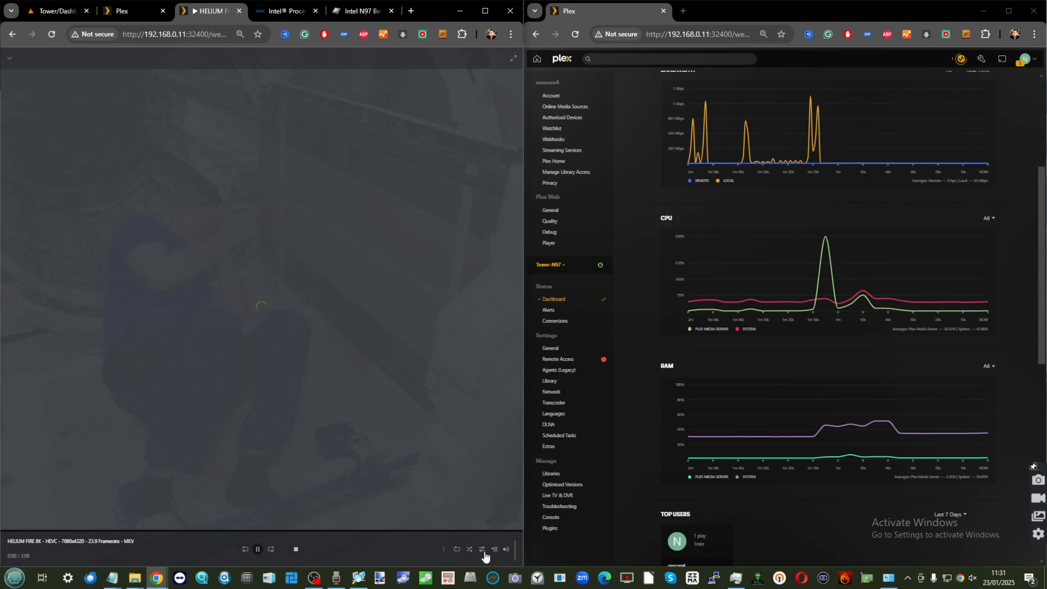
{"action": "left_click", "coordinate": [481, 549]}
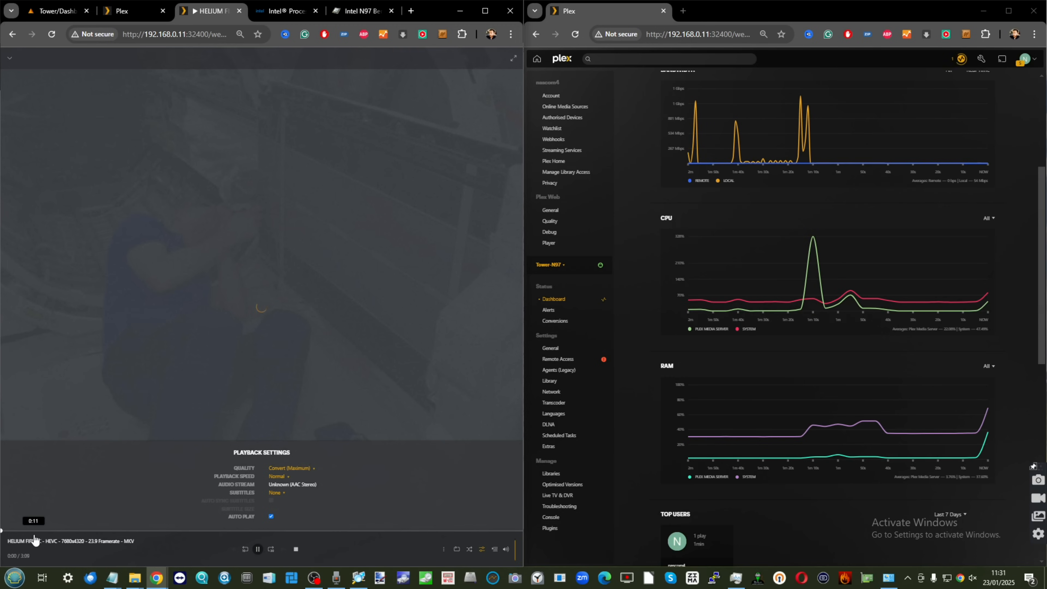
{"action": "left_click", "coordinate": [291, 468]}
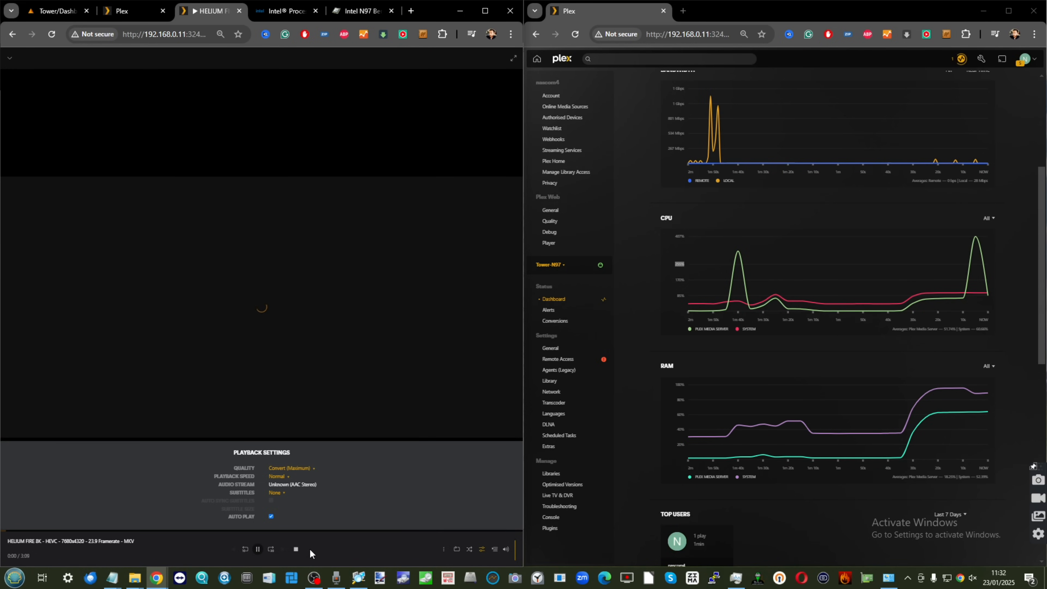
{"action": "left_click", "coordinate": [290, 467]}
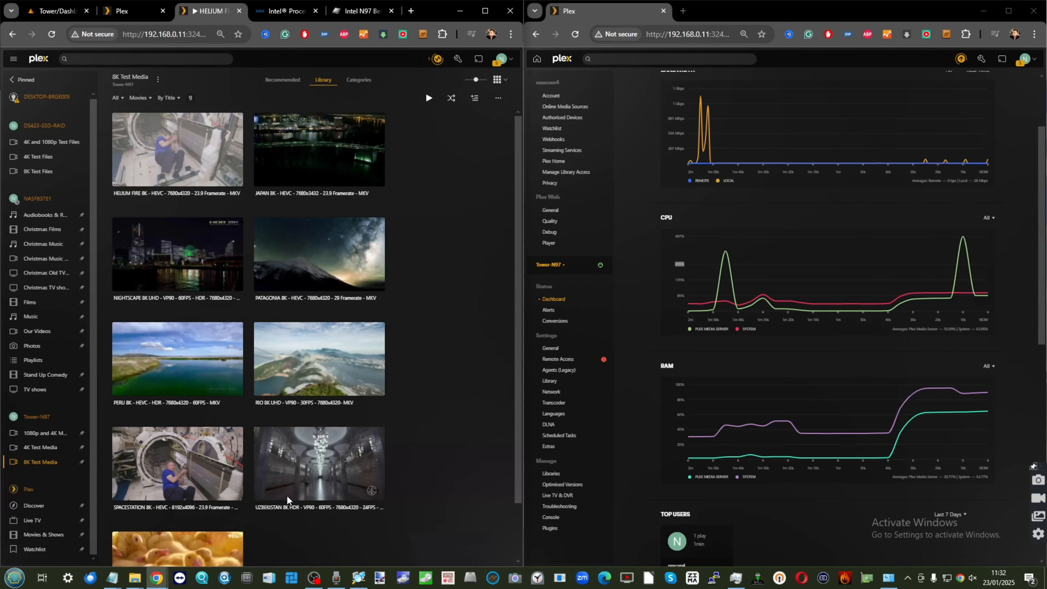
Resume WORLD 8K UHD from its details page in the browser
{"action": "scroll", "scroll_direction": "down", "scroll_amount": 3}
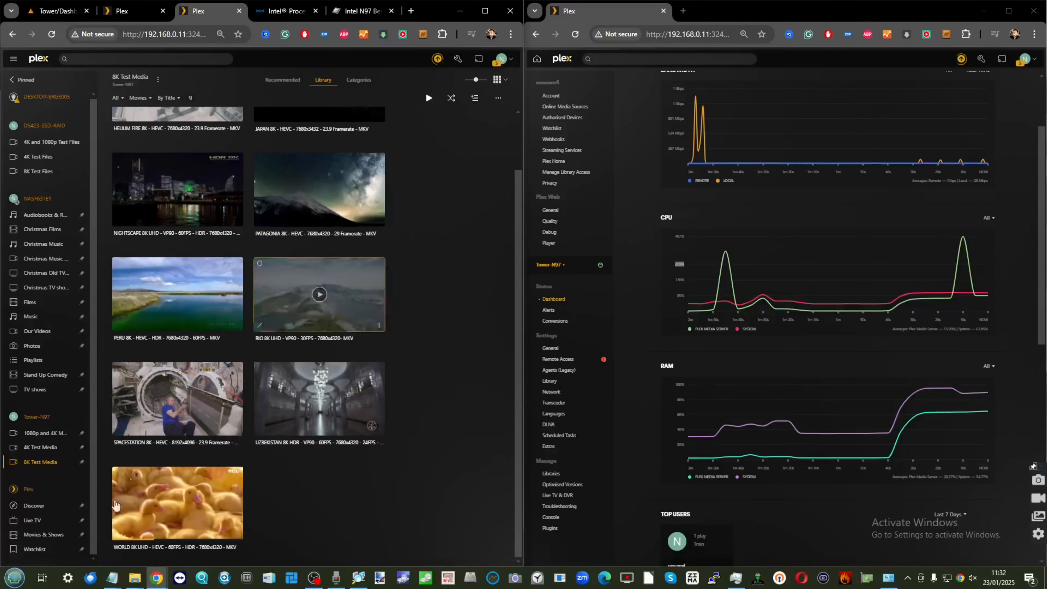
{"action": "left_click", "coordinate": [176, 504]}
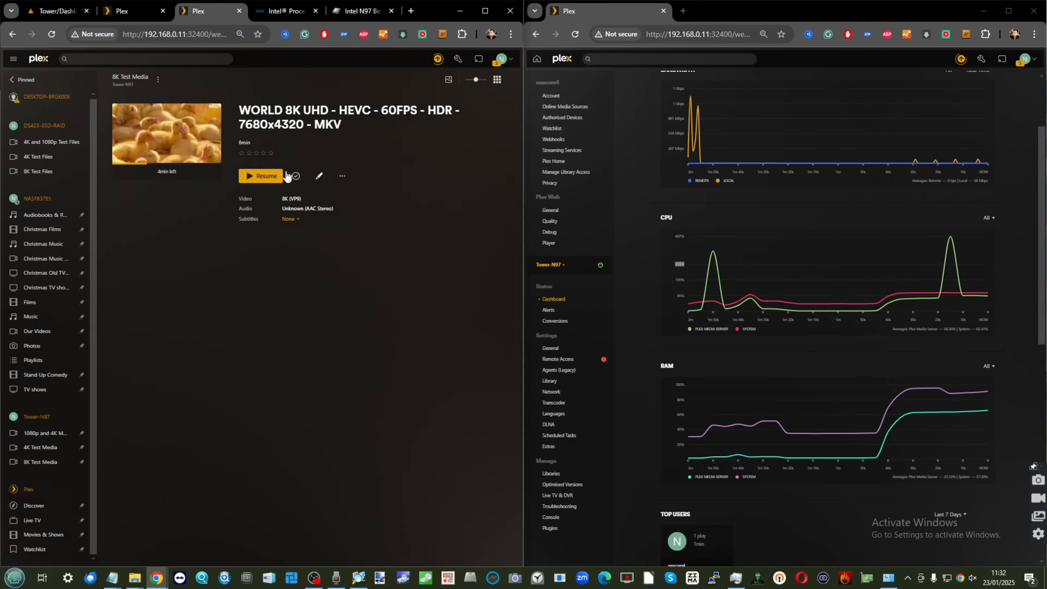
{"action": "left_click", "coordinate": [260, 176]}
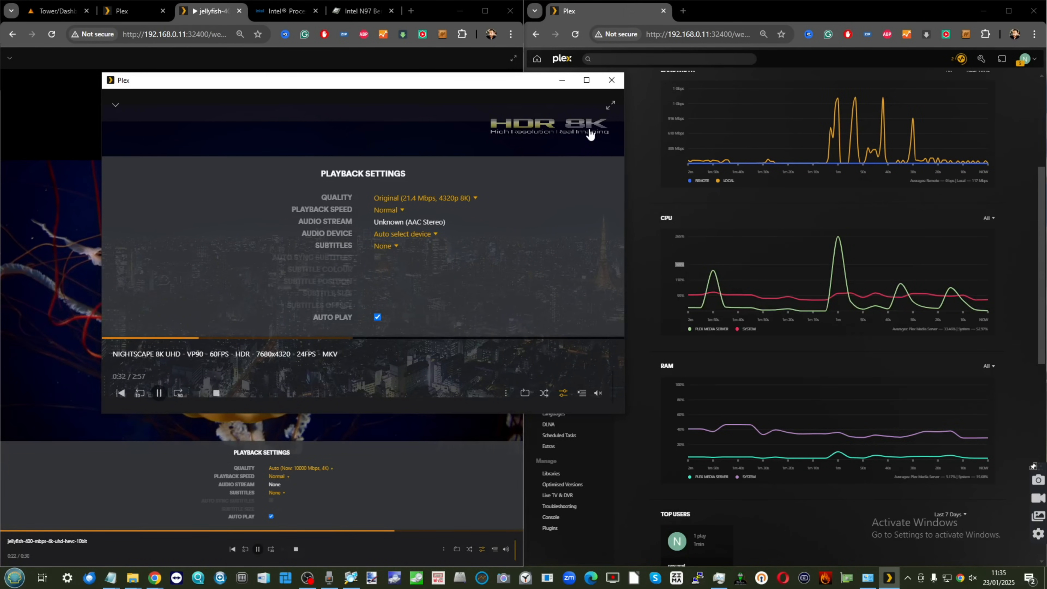
Move the NIGHTSCAPE player aside, check N97 core loads around 78% on Unraid, return to the jellyfish stream
{"action": "left_click_drag", "start_coordinate": [360, 80], "coordinate": [583, 221]}
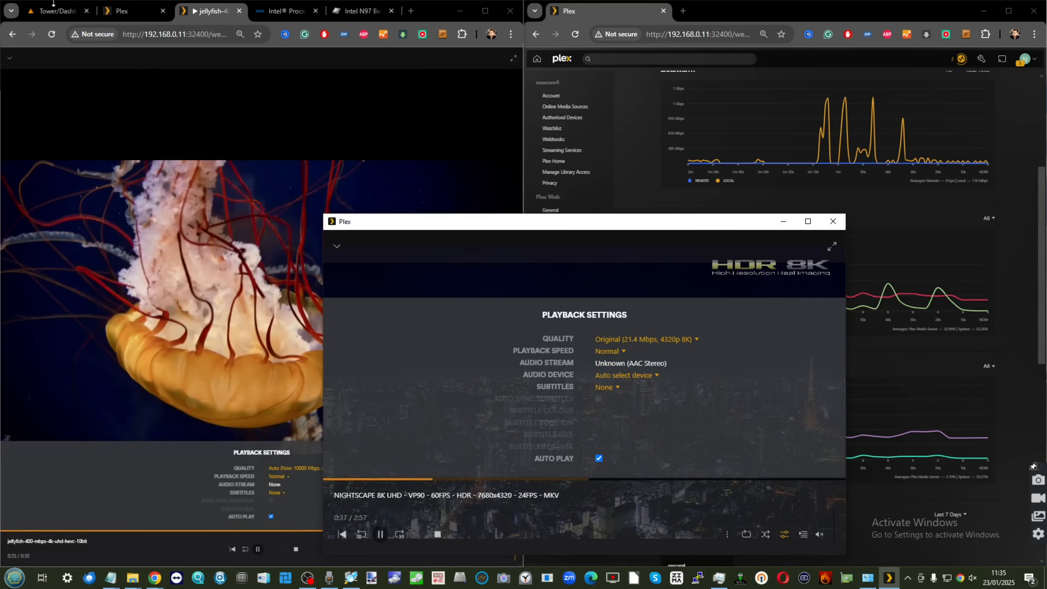
{"action": "left_click", "coordinate": [54, 11]}
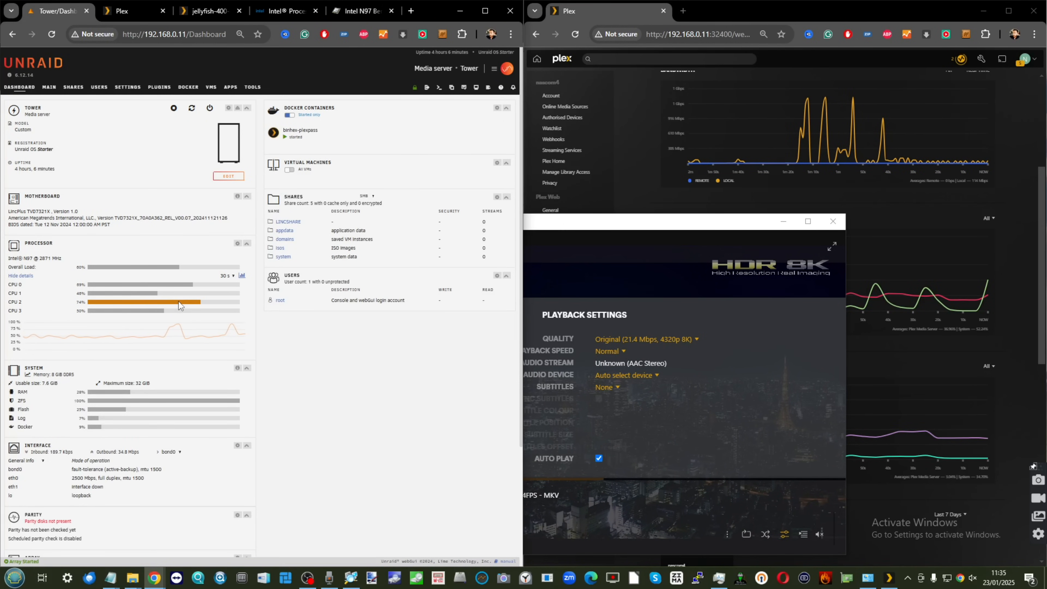
{"action": "scroll", "scroll_direction": "down", "scroll_amount": 3}
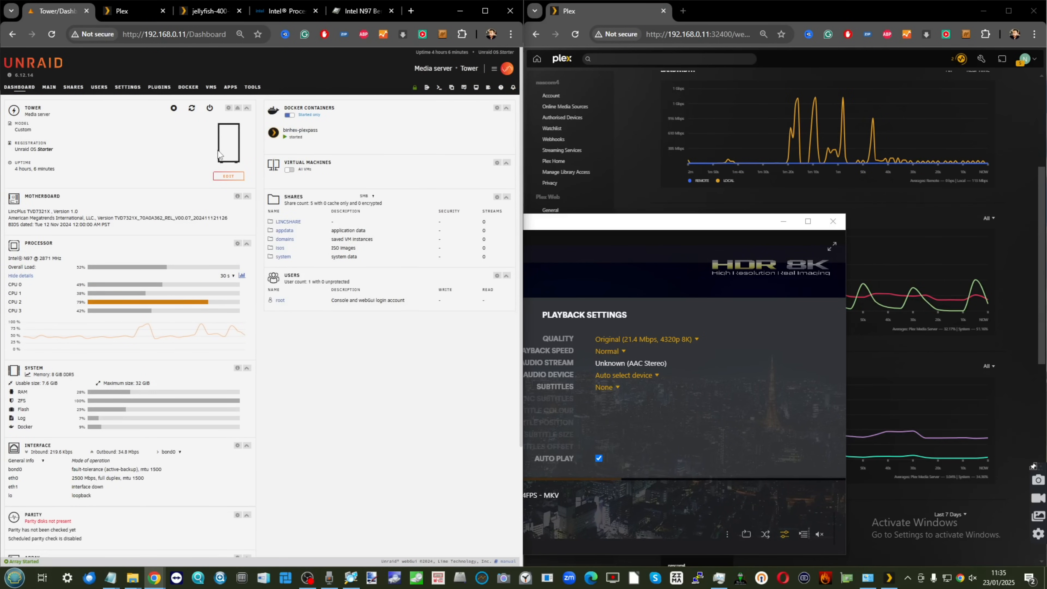
{"action": "left_click", "coordinate": [208, 11]}
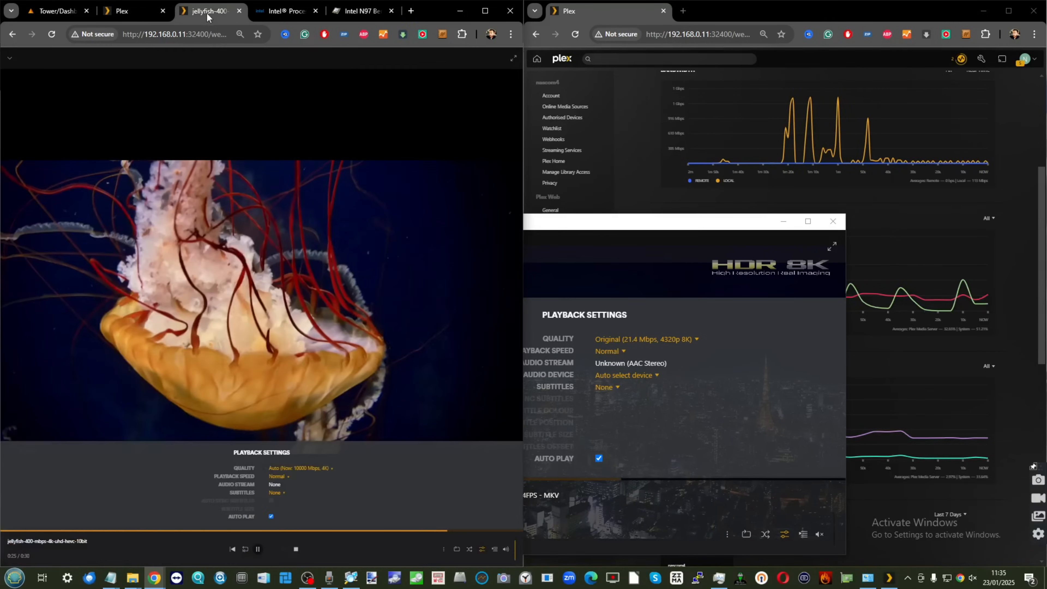